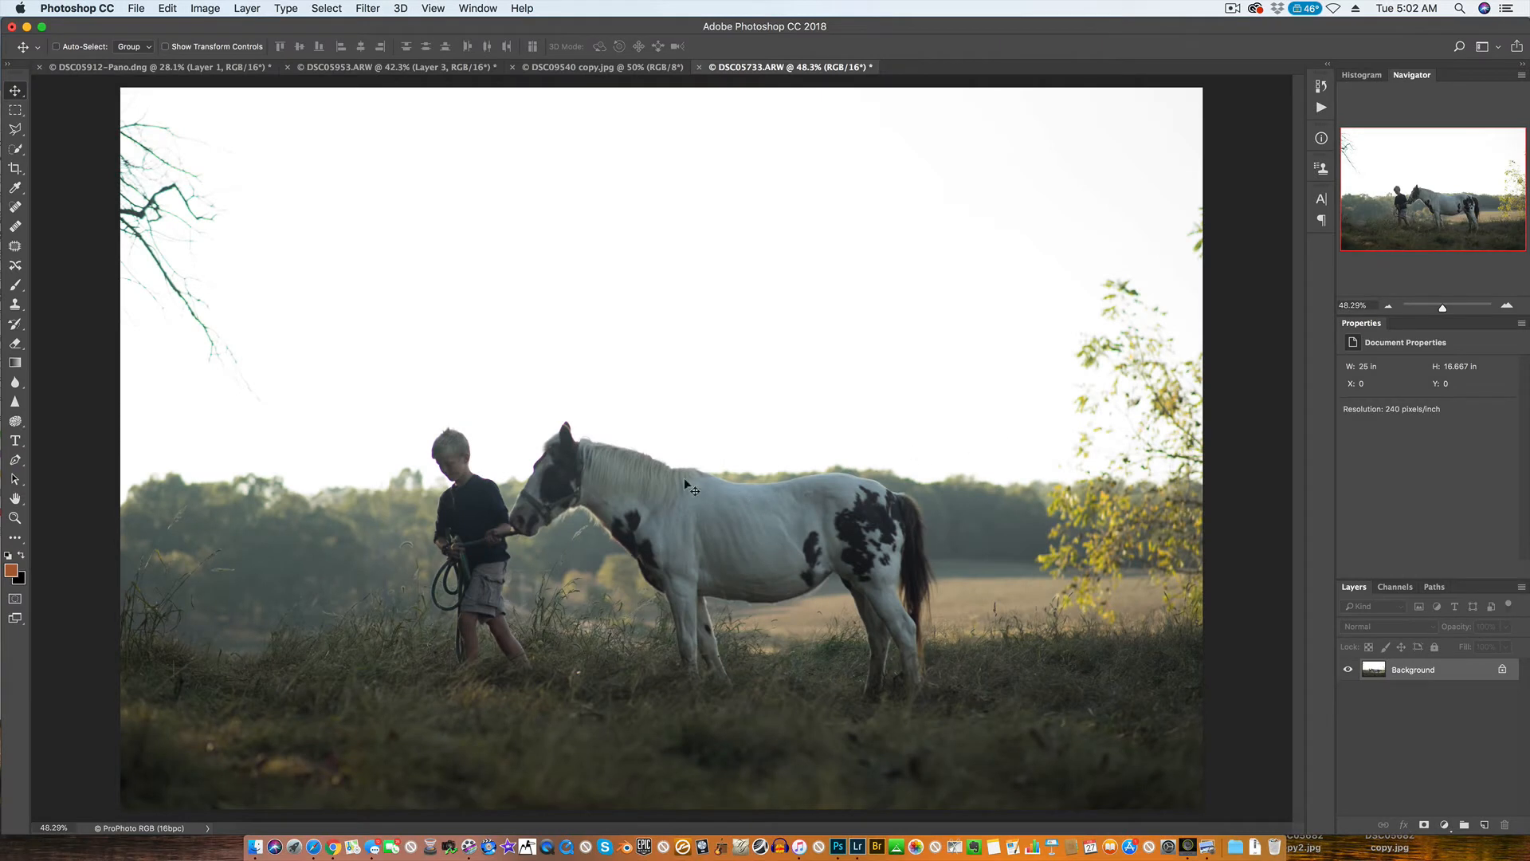
{"action": "mouse_move", "coordinate": [593, 514]}
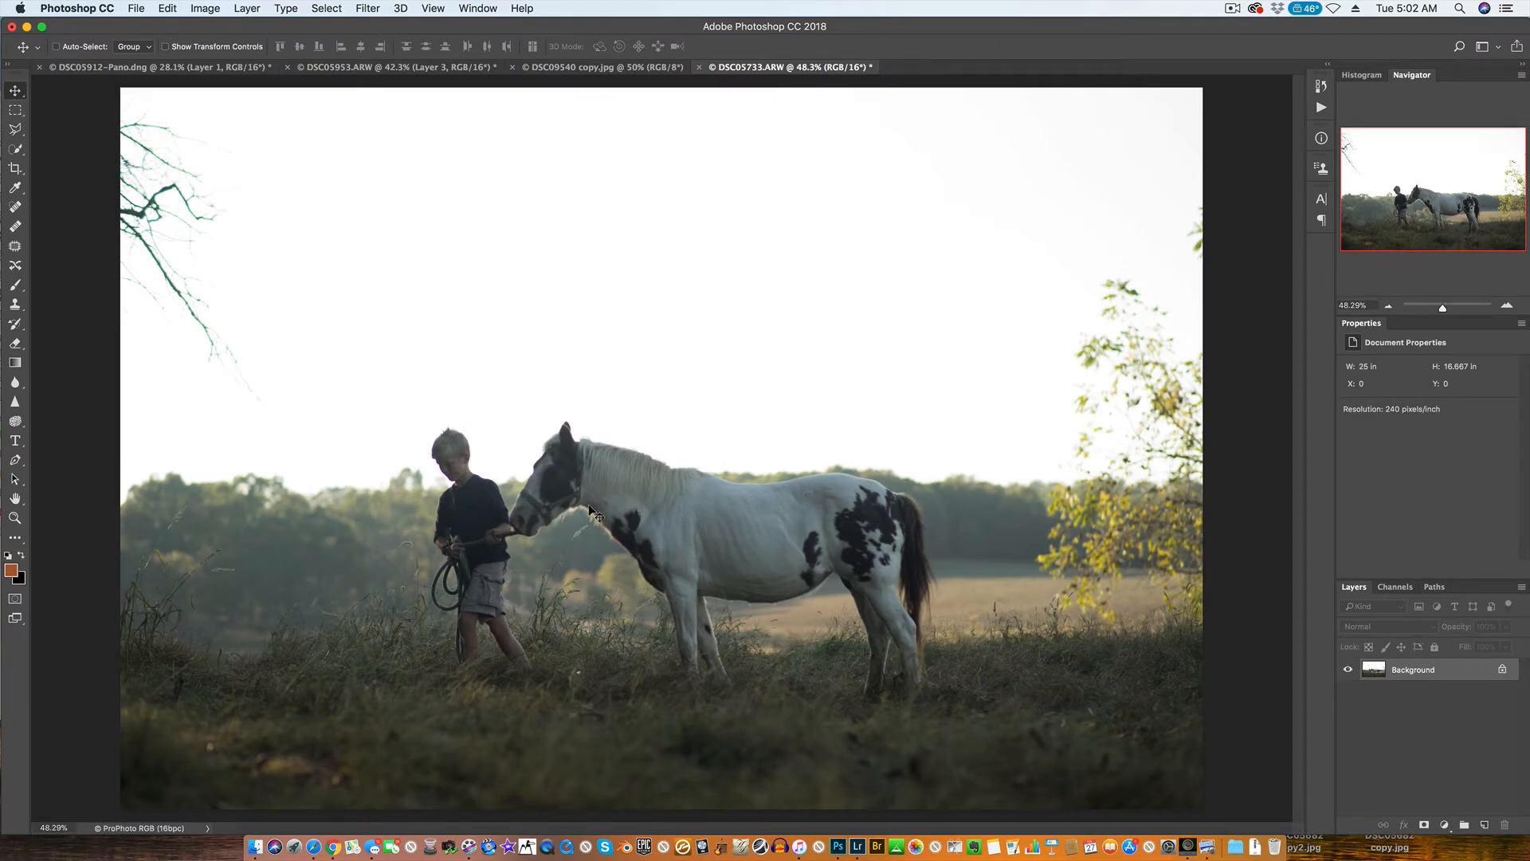
{"action": "mouse_move", "coordinate": [444, 531]}
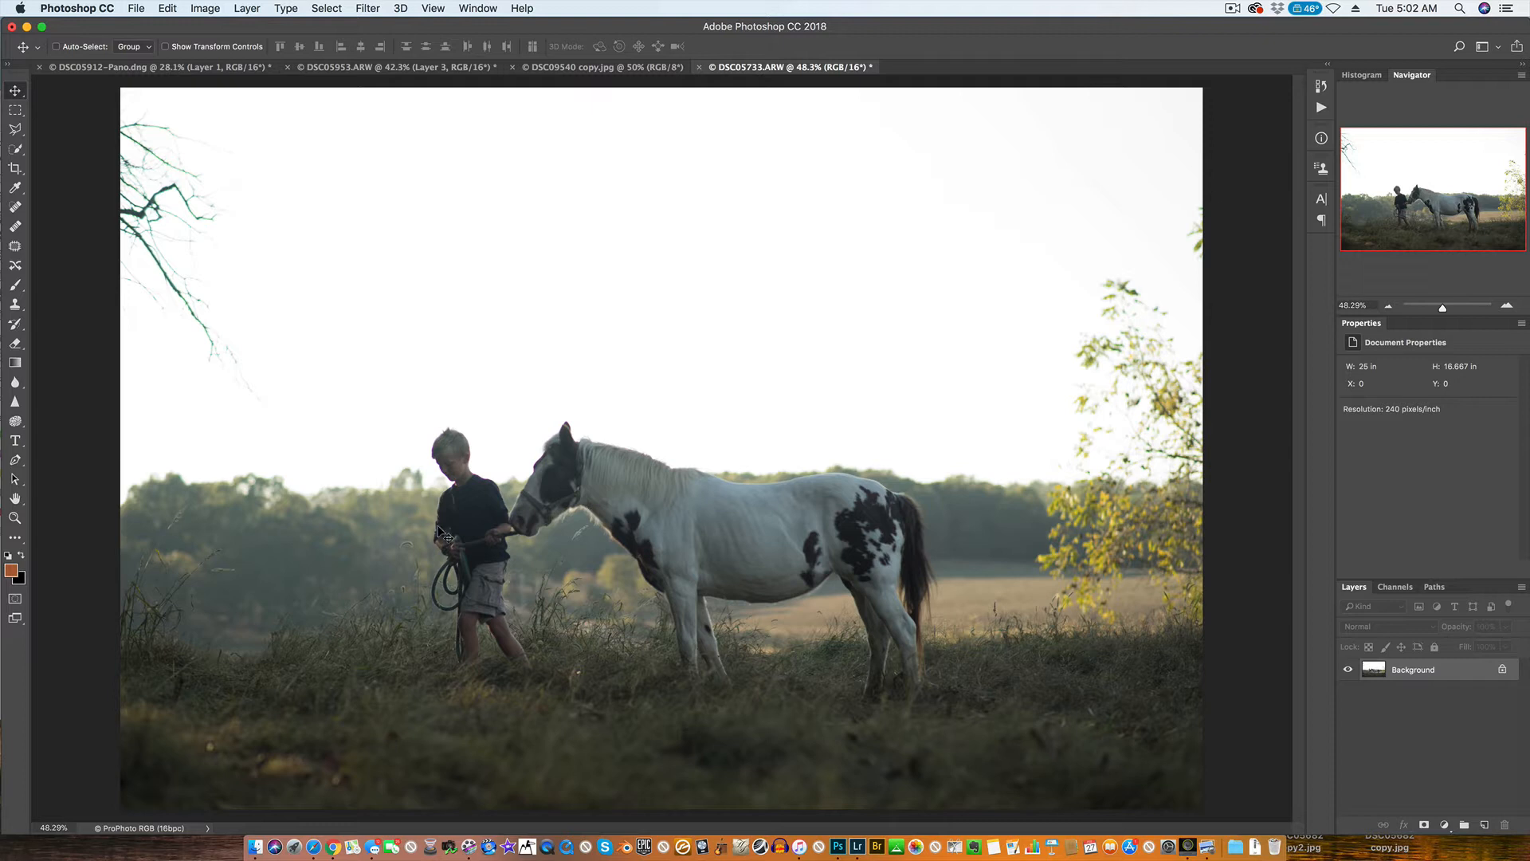
{"action": "mouse_move", "coordinate": [527, 522]}
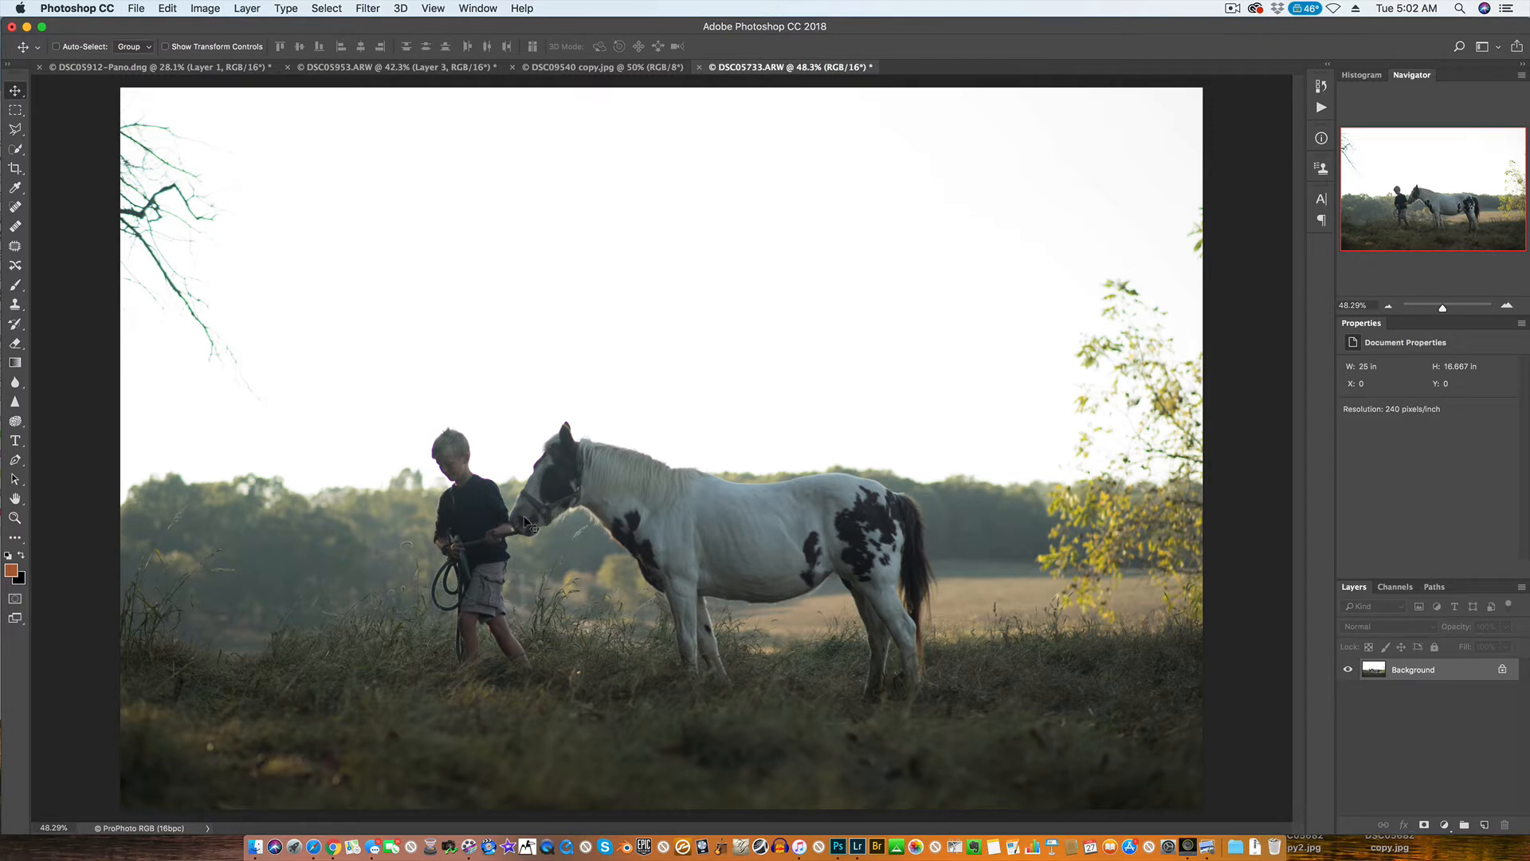
{"action": "mouse_move", "coordinate": [537, 646]}
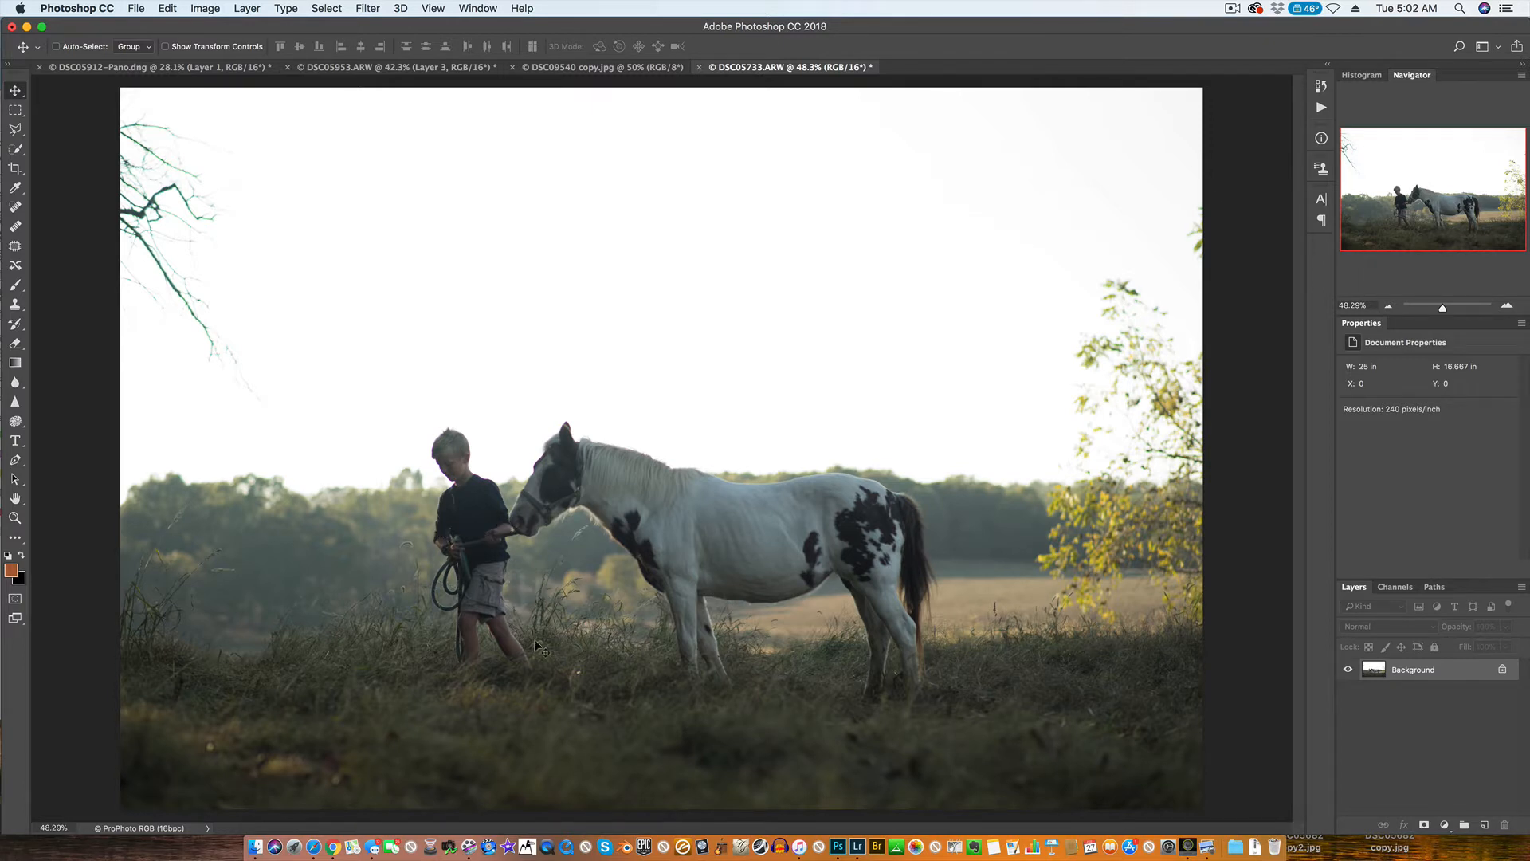
{"action": "mouse_move", "coordinate": [487, 360]}
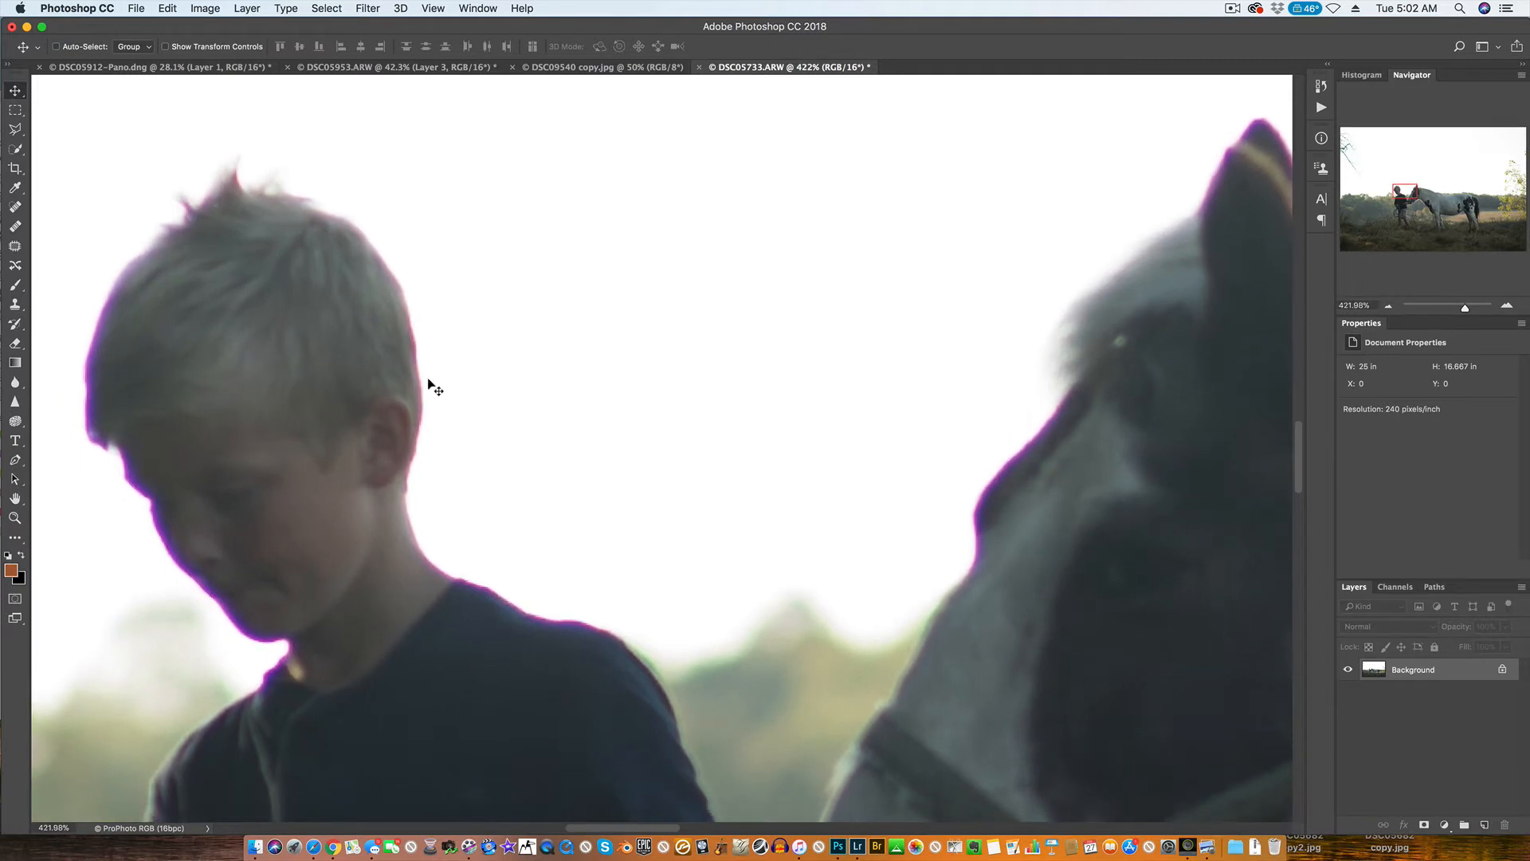
{"action": "mouse_move", "coordinate": [353, 360]}
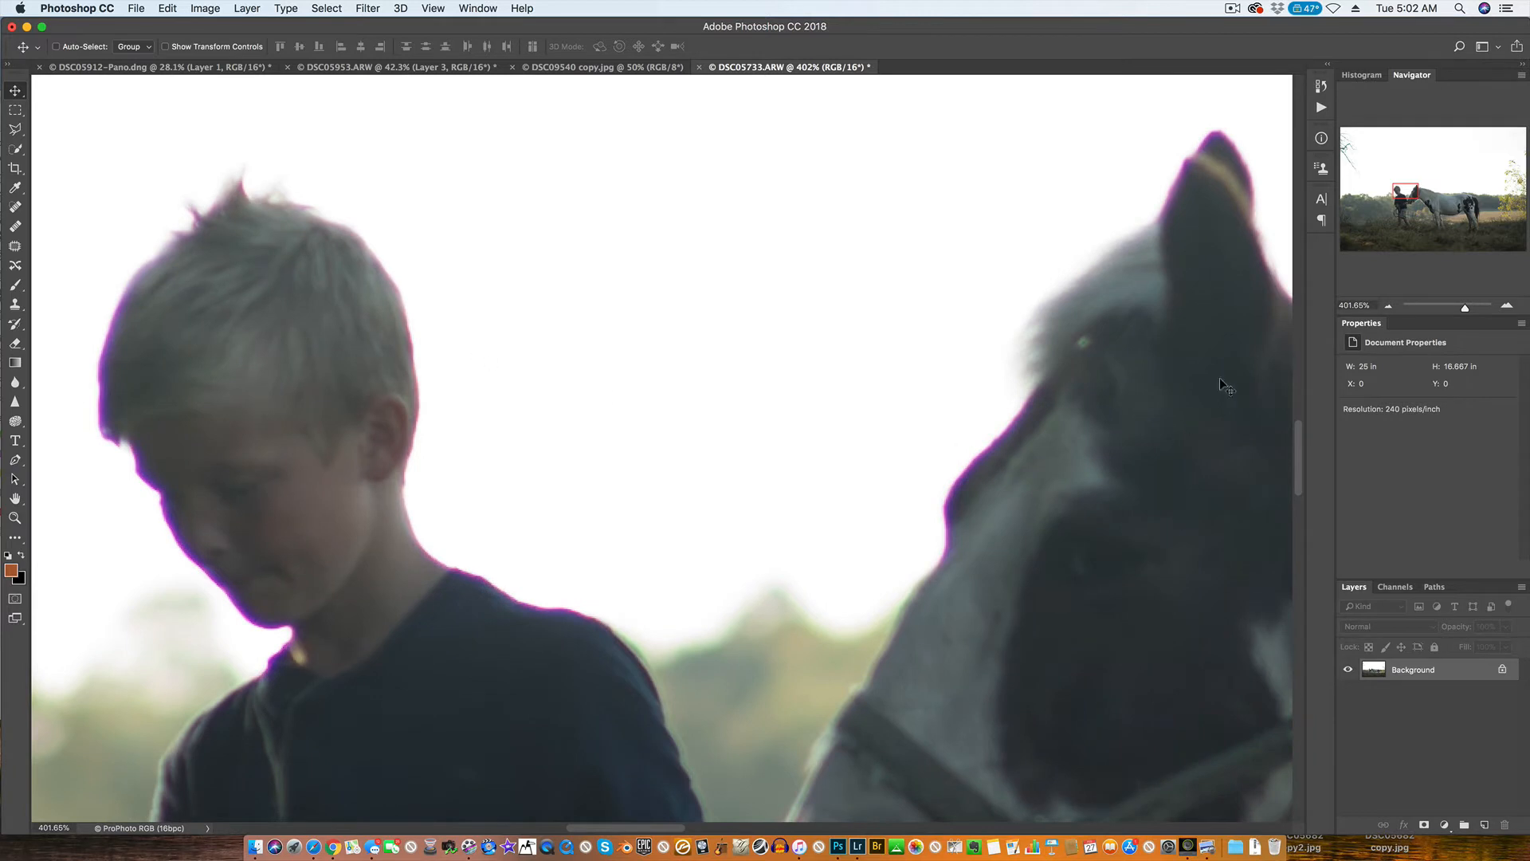
{"action": "mouse_move", "coordinate": [369, 8]}
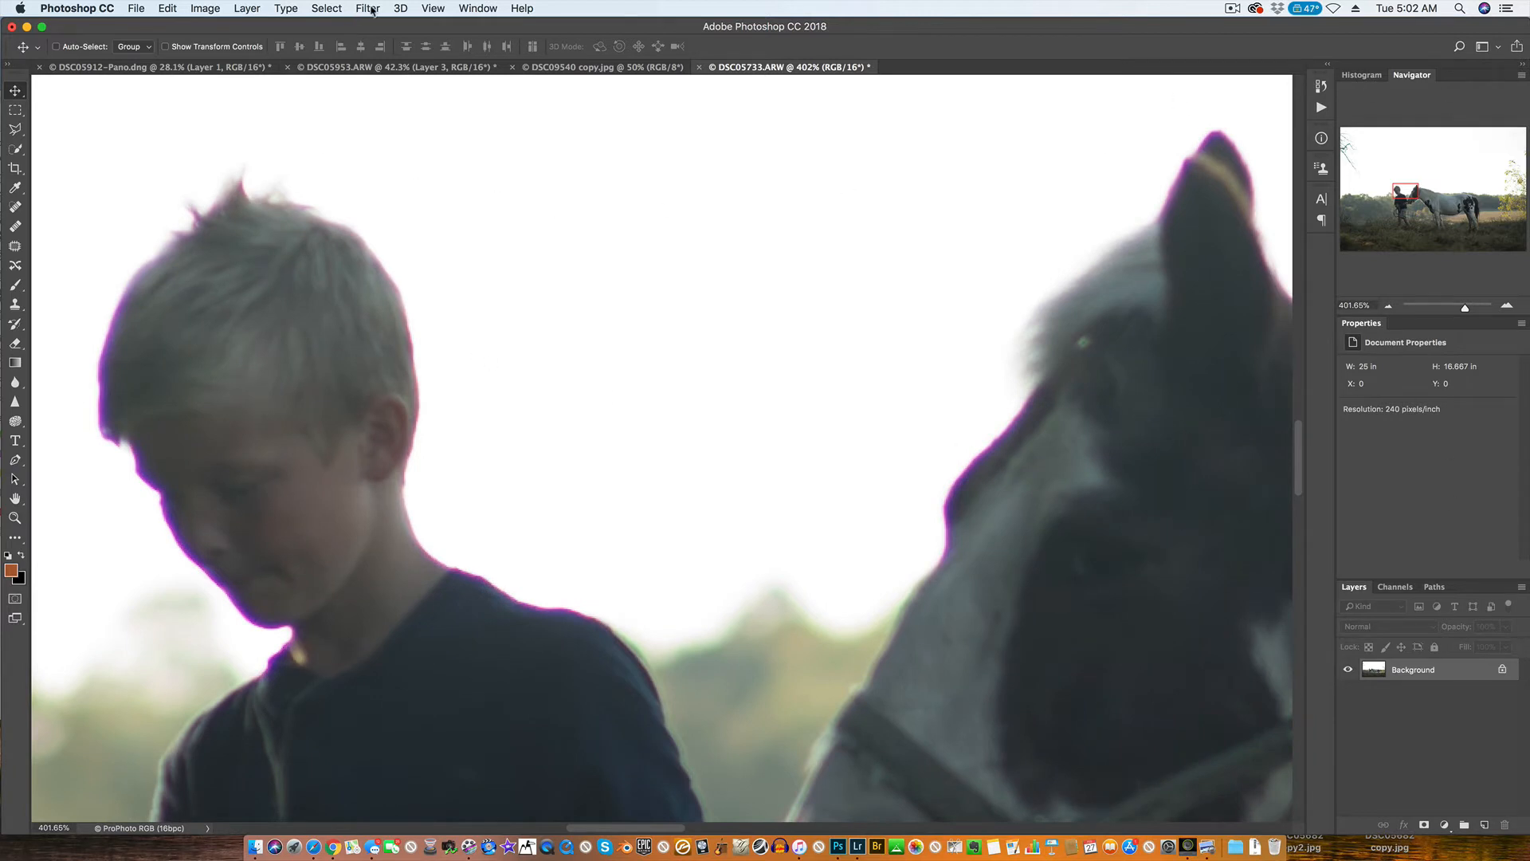
Step: Open the Camera Raw Filter and zoom the preview in on the tree branches
{"action": "left_click", "coordinate": [368, 8]}
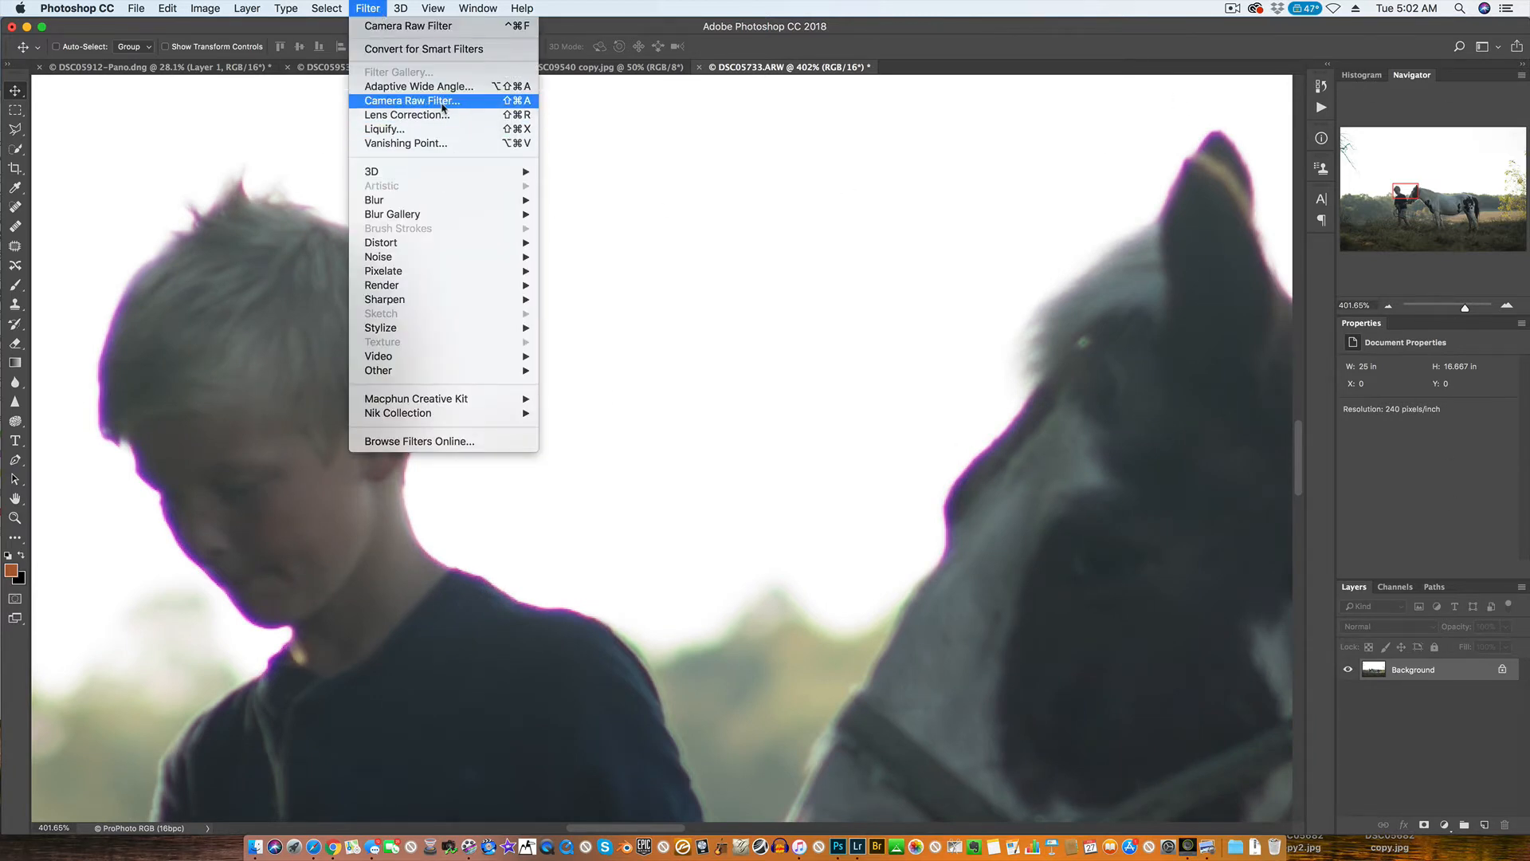
{"action": "left_click", "coordinate": [411, 100]}
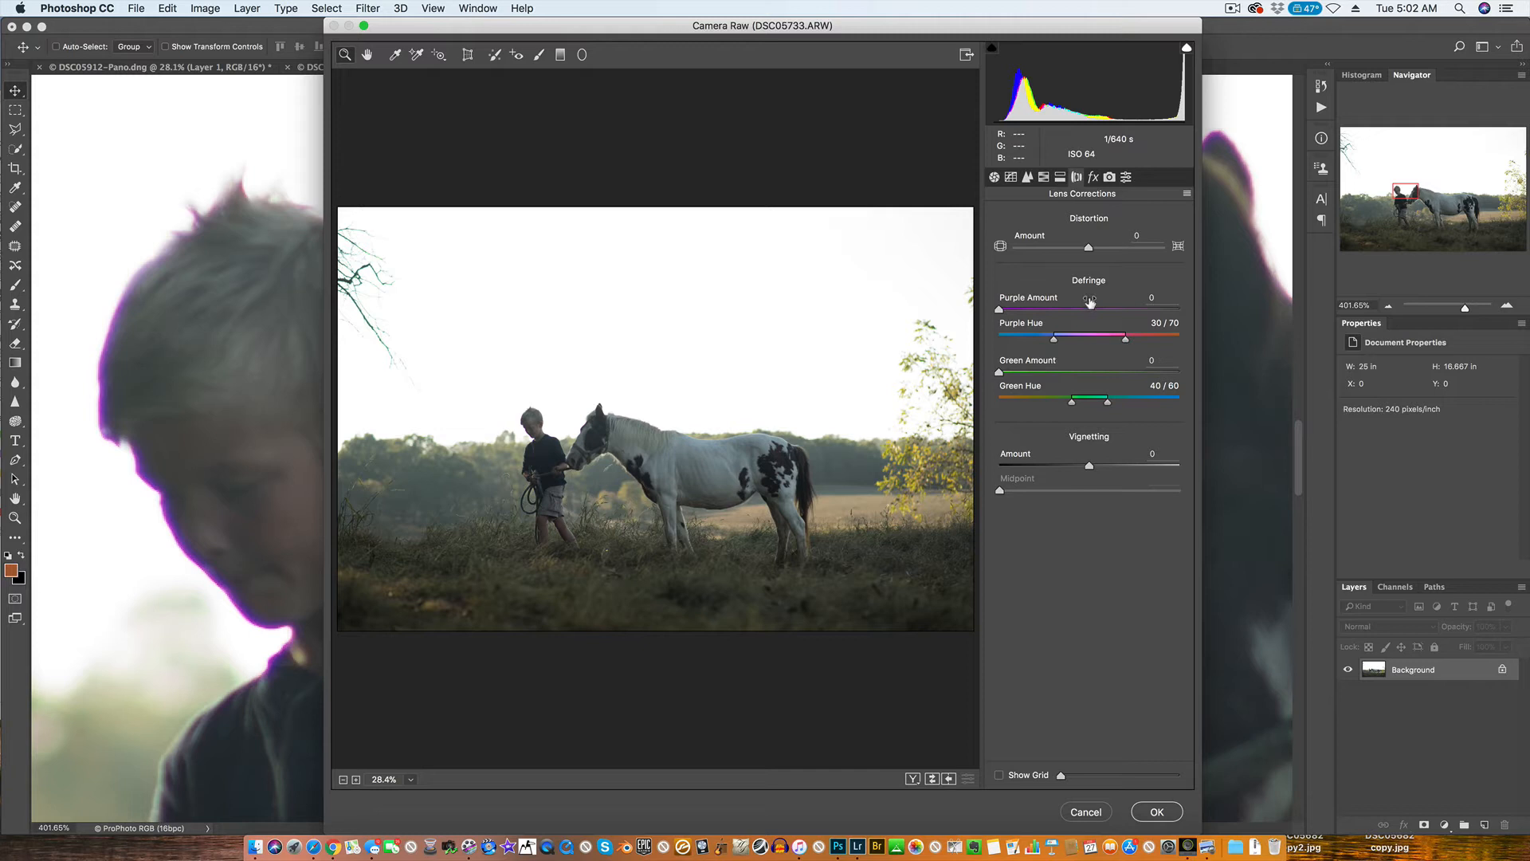
{"action": "mouse_move", "coordinate": [1091, 388]}
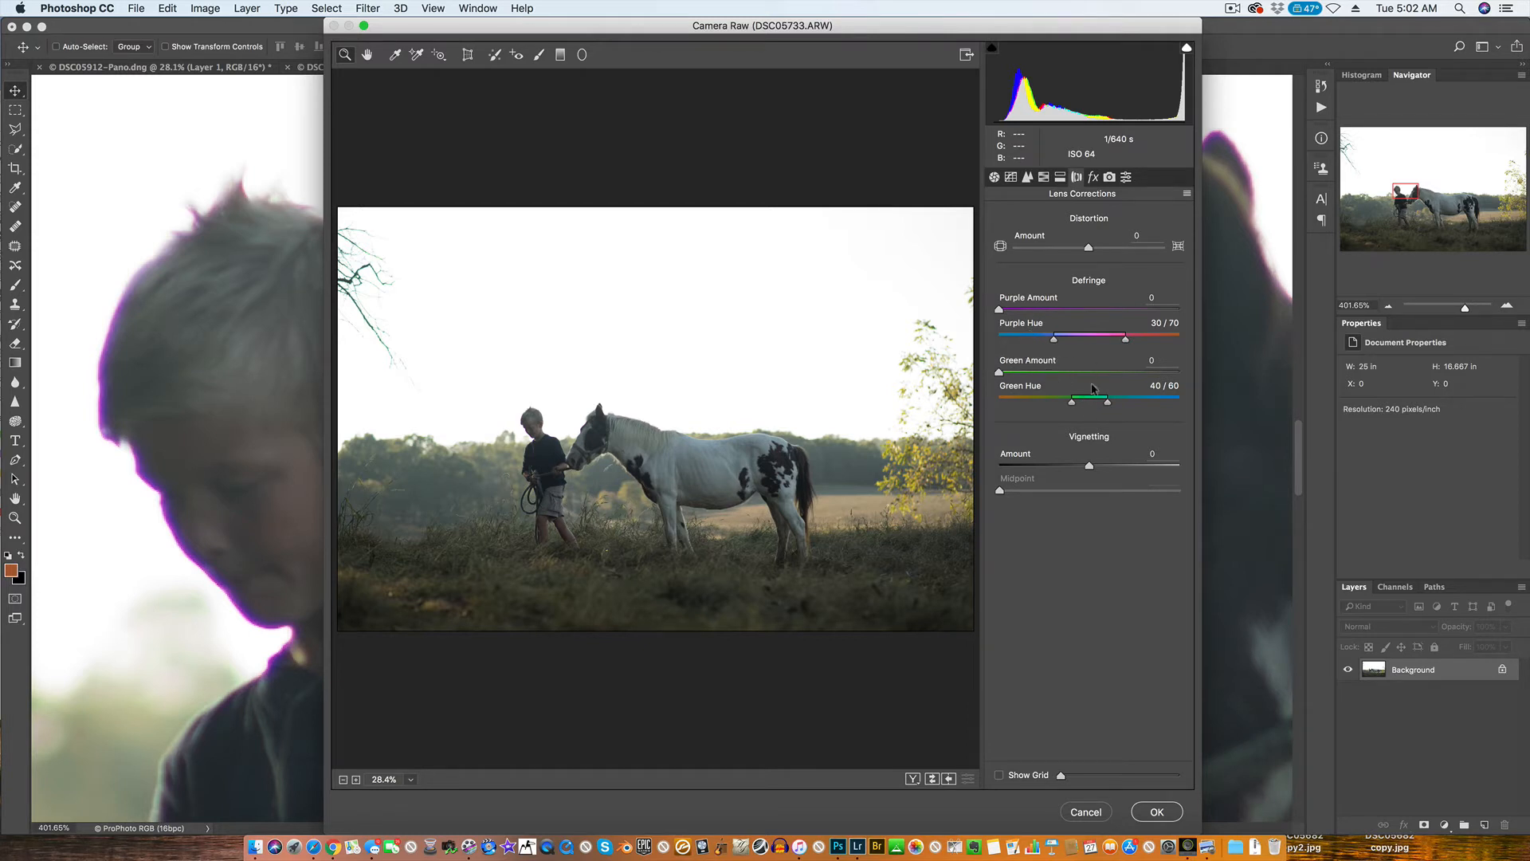
{"action": "mouse_move", "coordinate": [371, 244]}
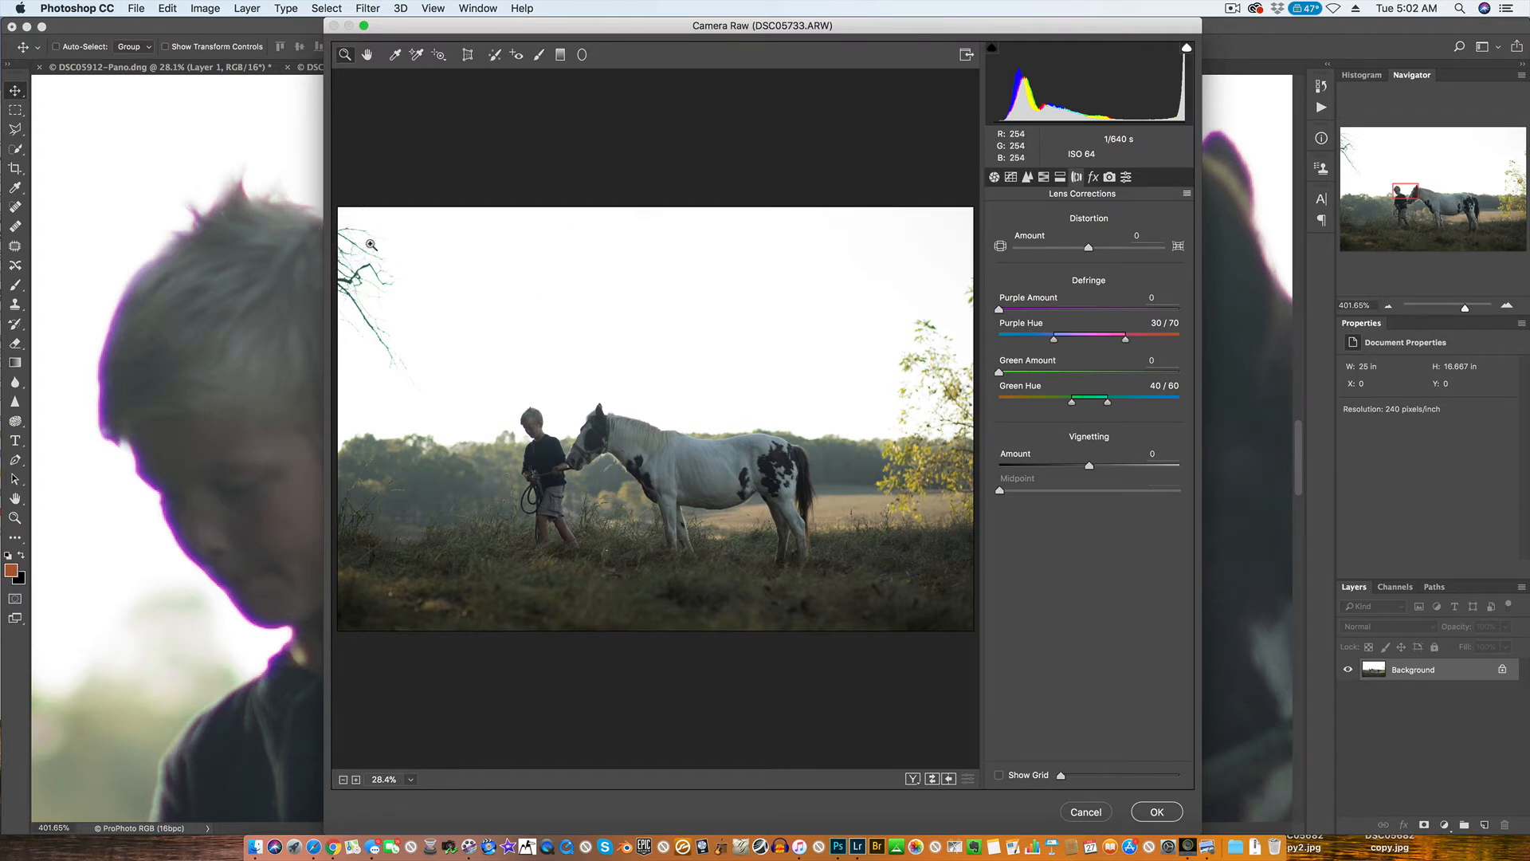
{"action": "mouse_move", "coordinate": [364, 258]}
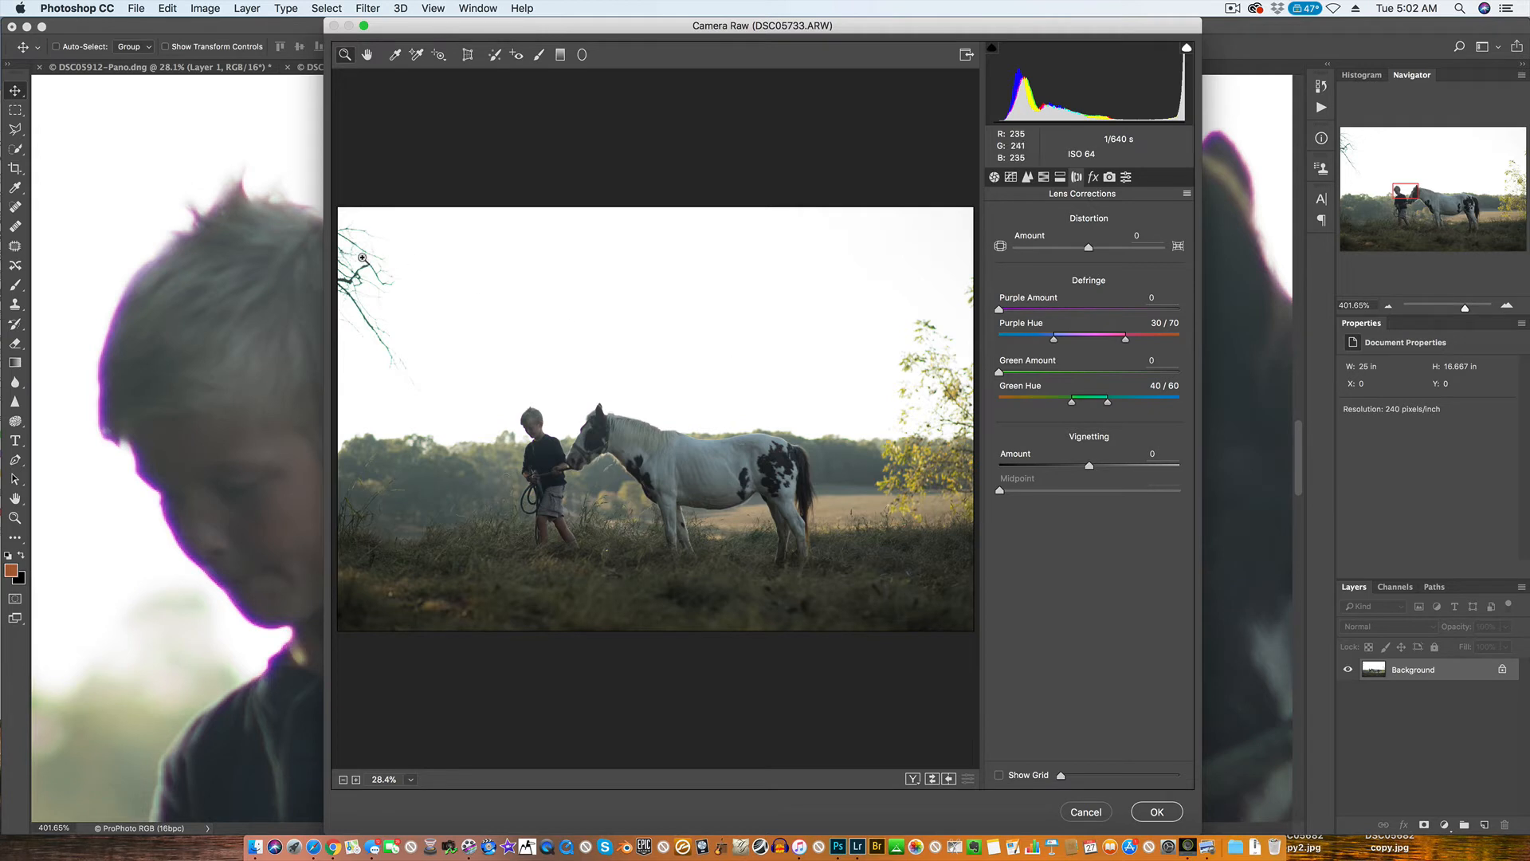
{"action": "mouse_move", "coordinate": [361, 252]}
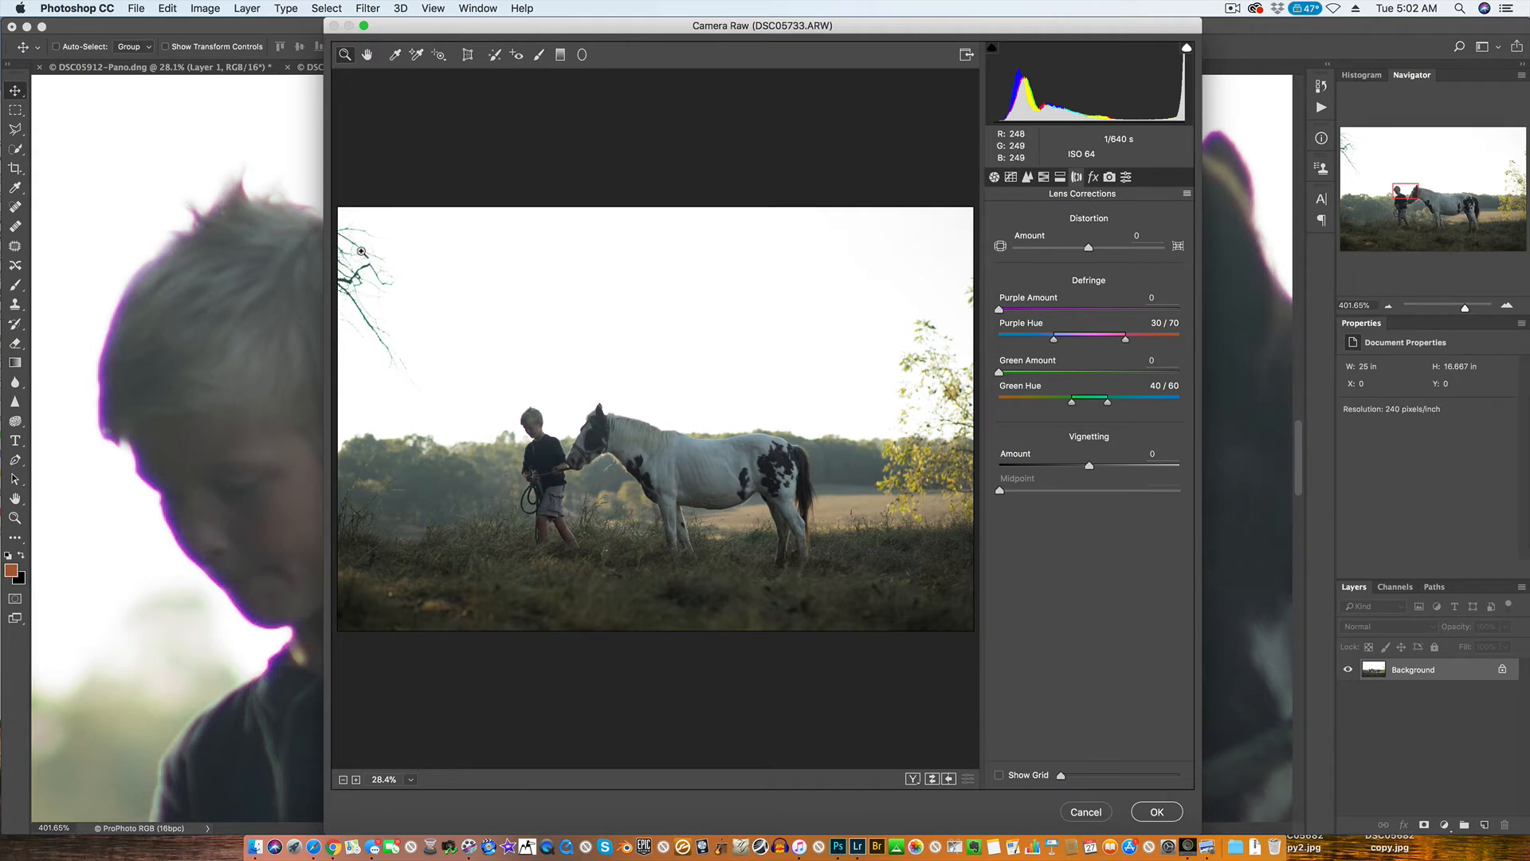
{"action": "mouse_move", "coordinate": [360, 254]}
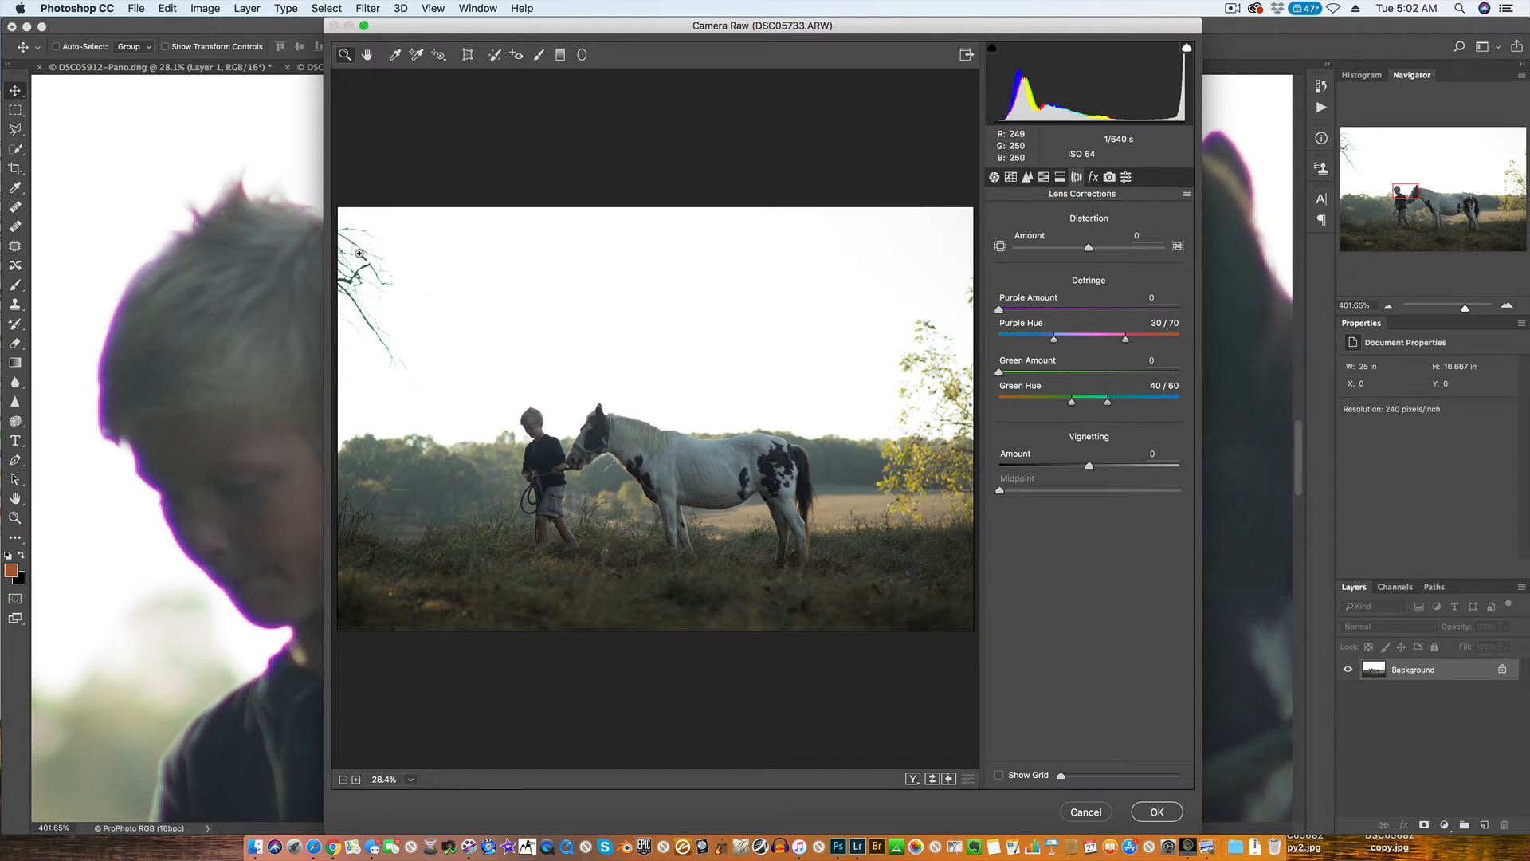
{"action": "left_click", "coordinate": [359, 253]}
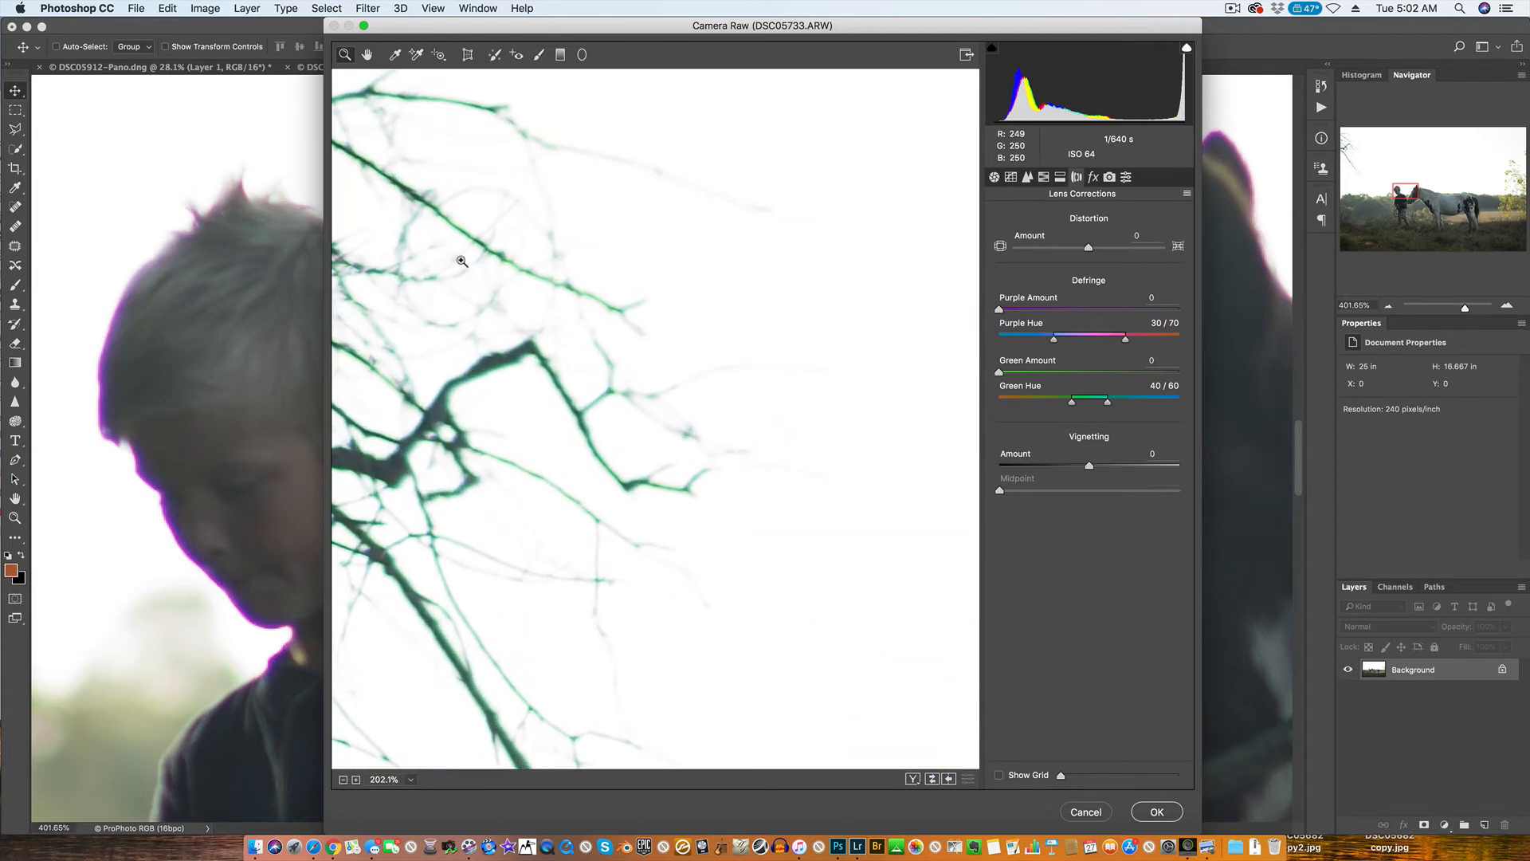
{"action": "left_click", "coordinate": [462, 261]}
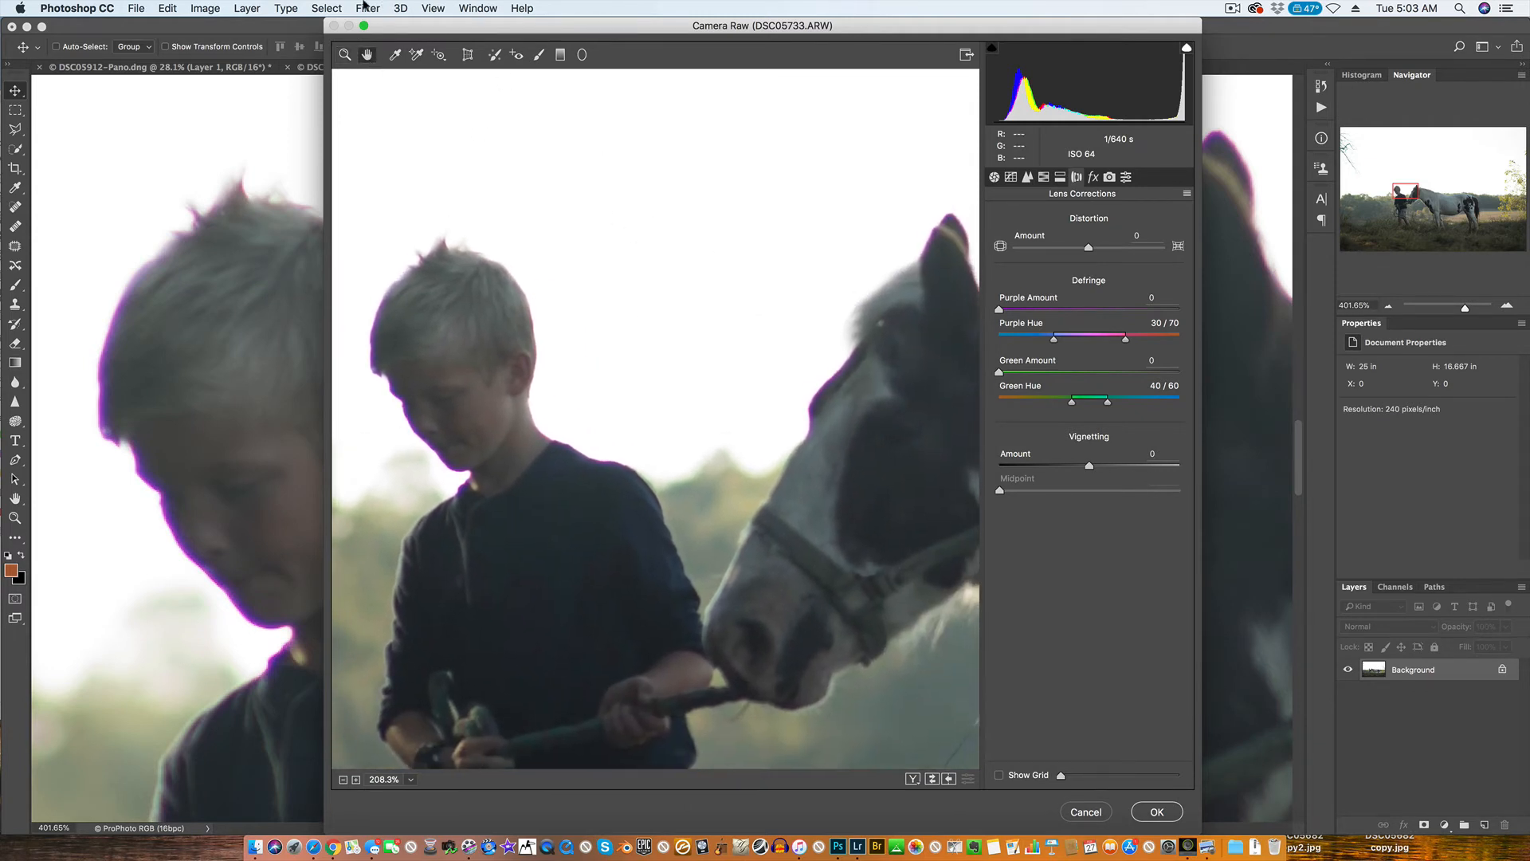
{"action": "left_click", "coordinate": [569, 273]}
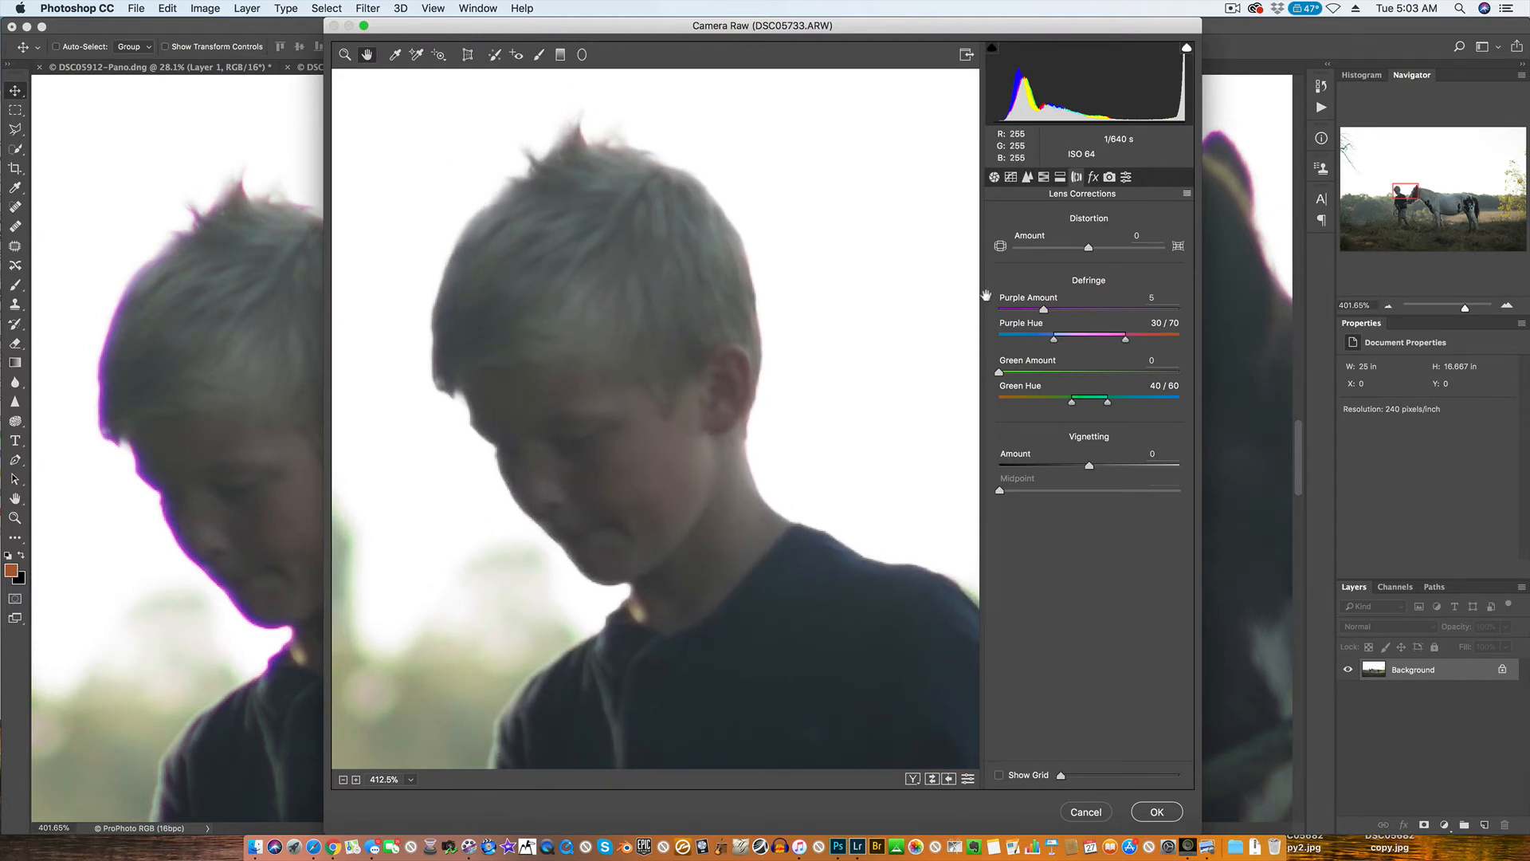
{"action": "mouse_move", "coordinate": [1079, 339]}
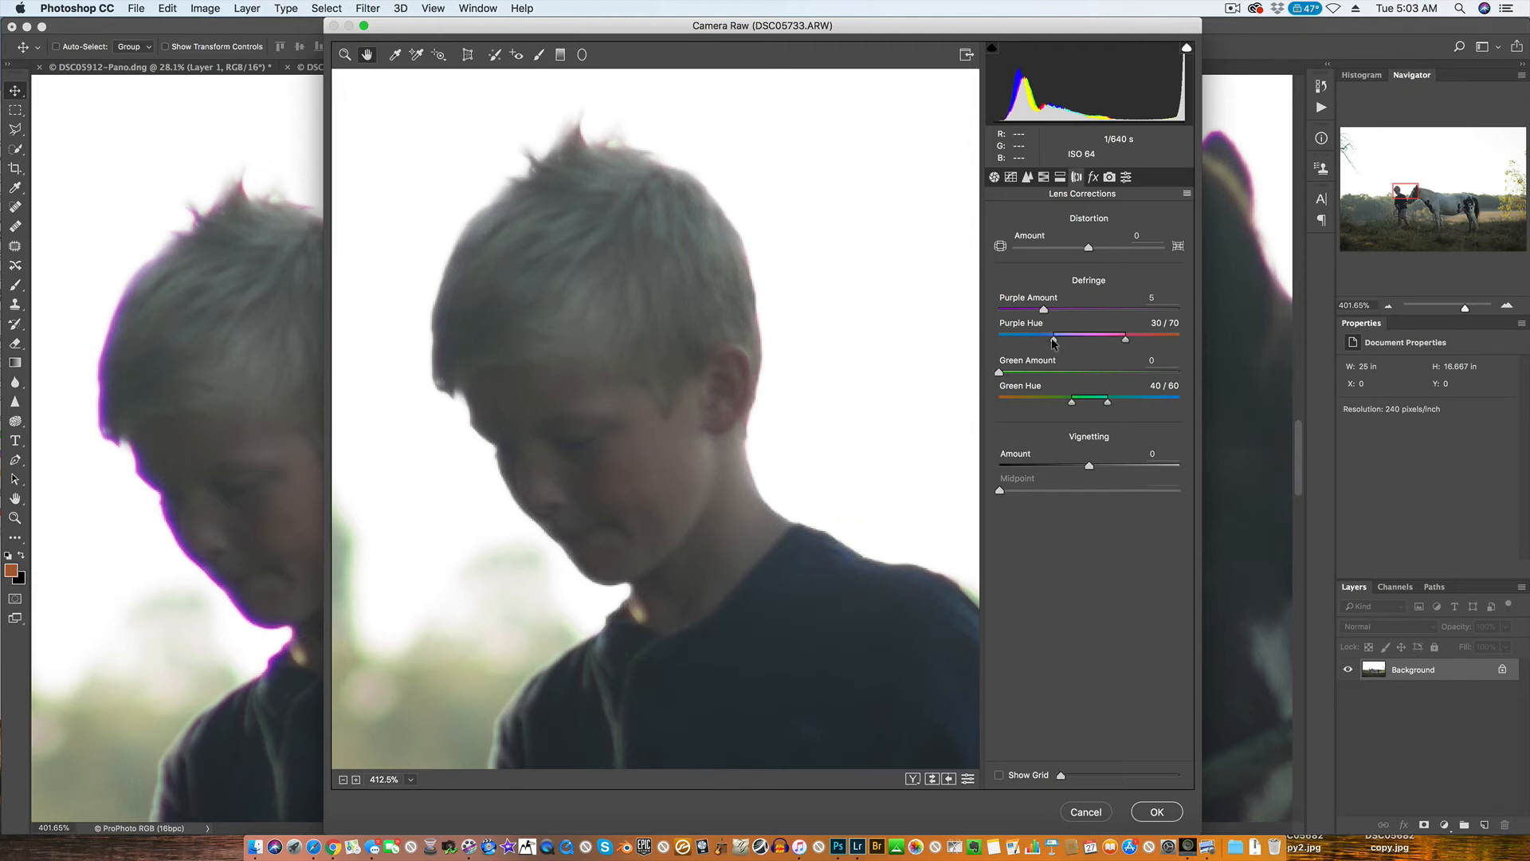
{"action": "mouse_move", "coordinate": [402, 388]}
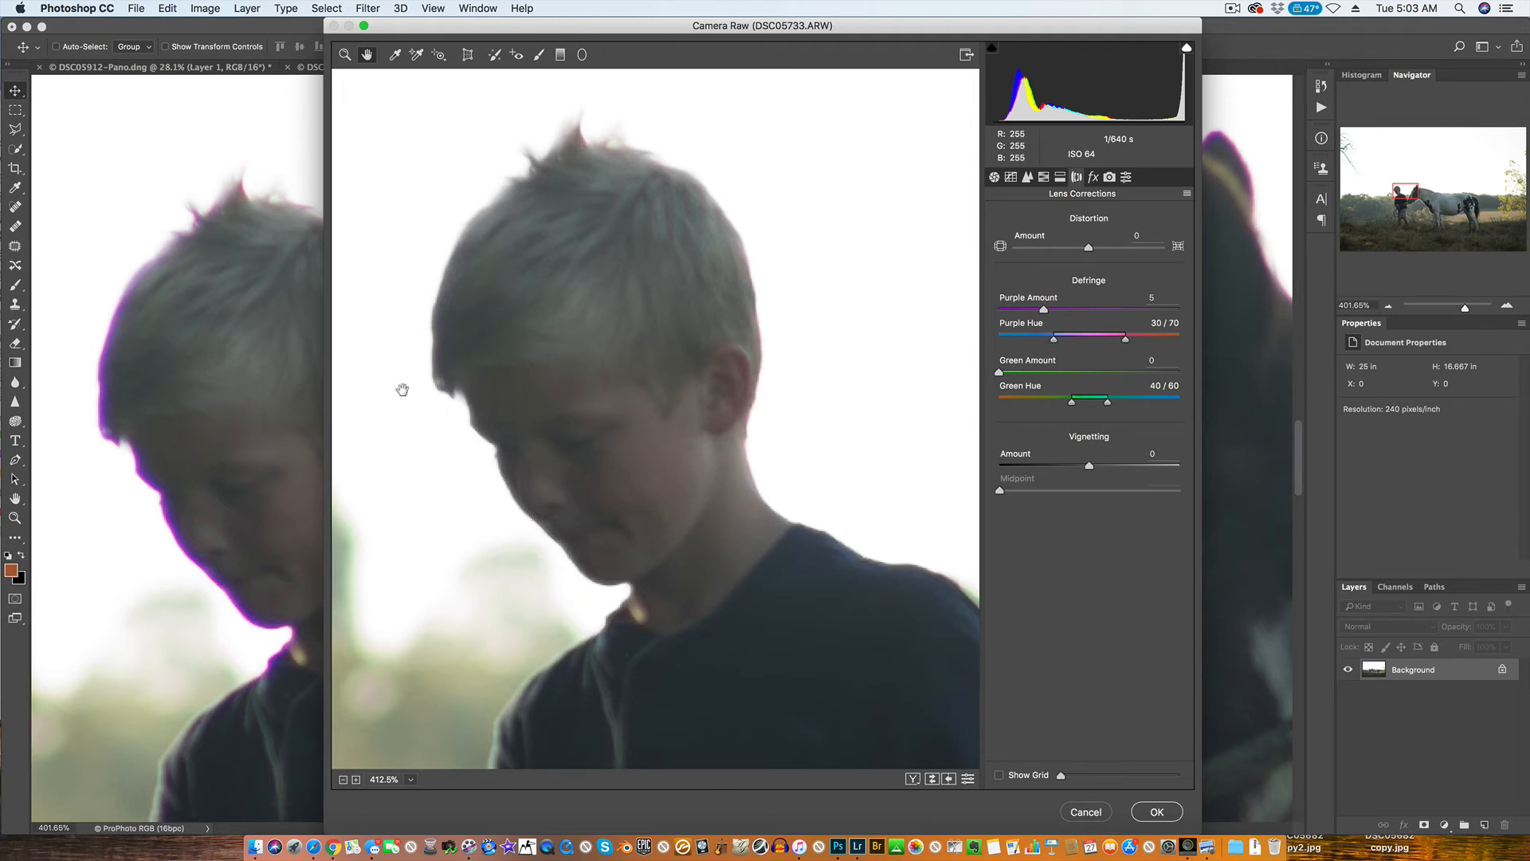
{"action": "mouse_move", "coordinate": [1034, 344]}
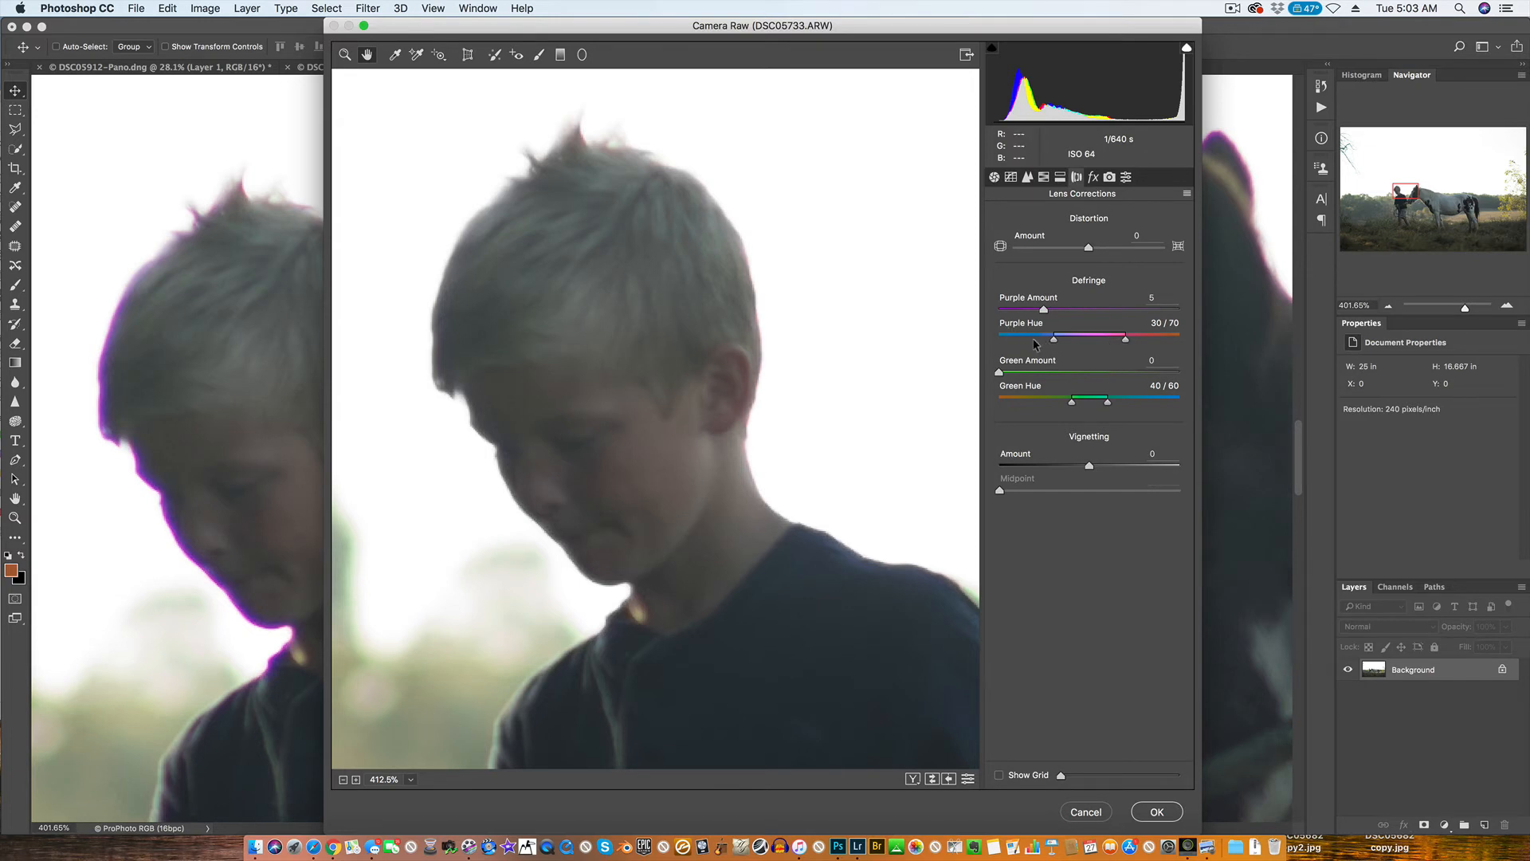
{"action": "mouse_move", "coordinate": [947, 392]}
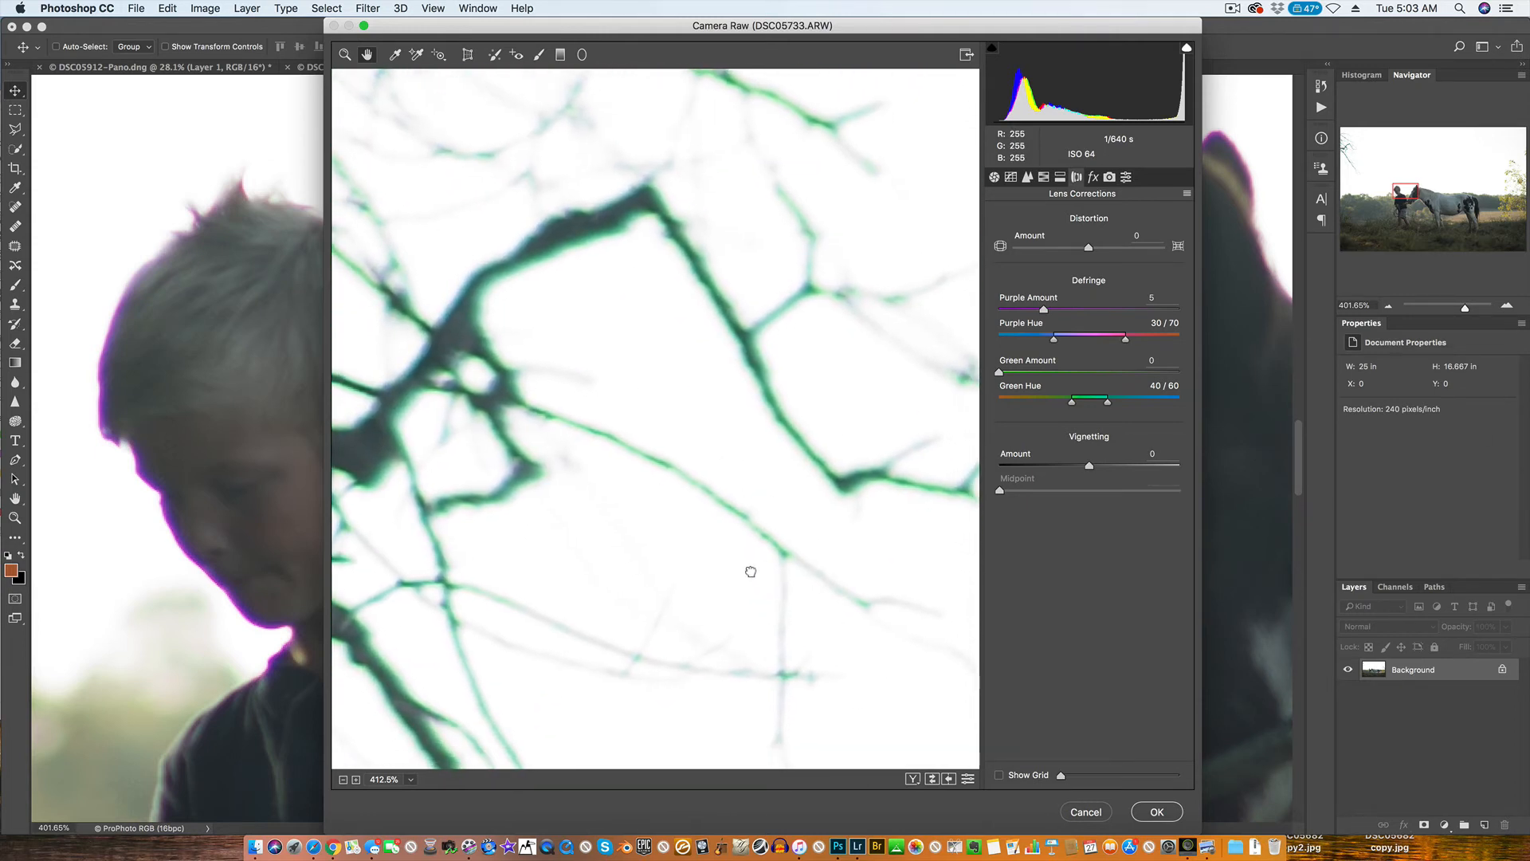
{"action": "mouse_move", "coordinate": [1010, 379]}
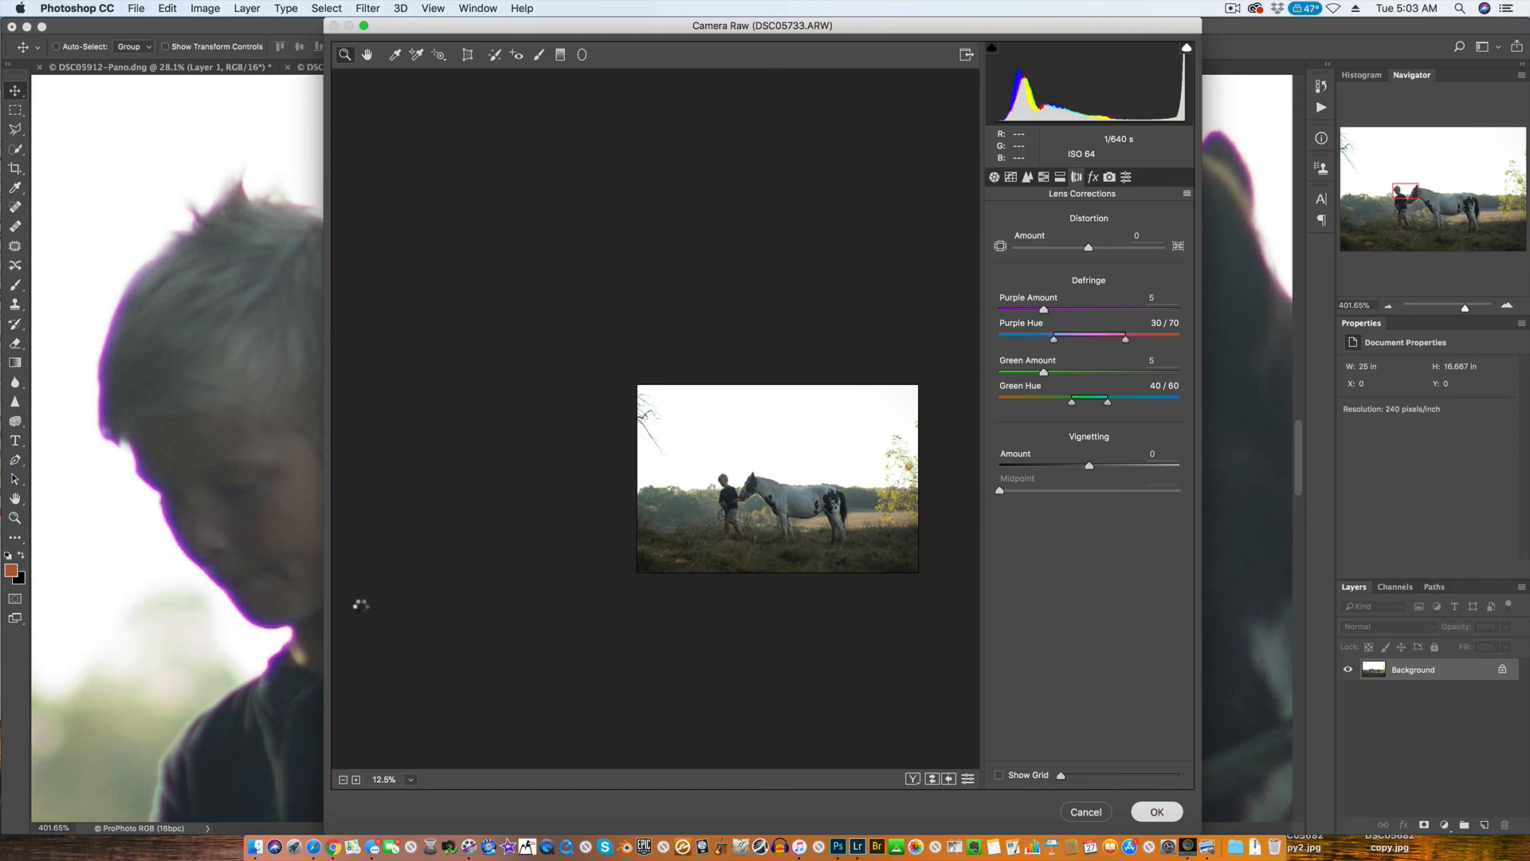
Step: Confirm the Camera Raw defringe settings and view the entire boy-and-horse photo
{"action": "left_click", "coordinate": [1155, 811]}
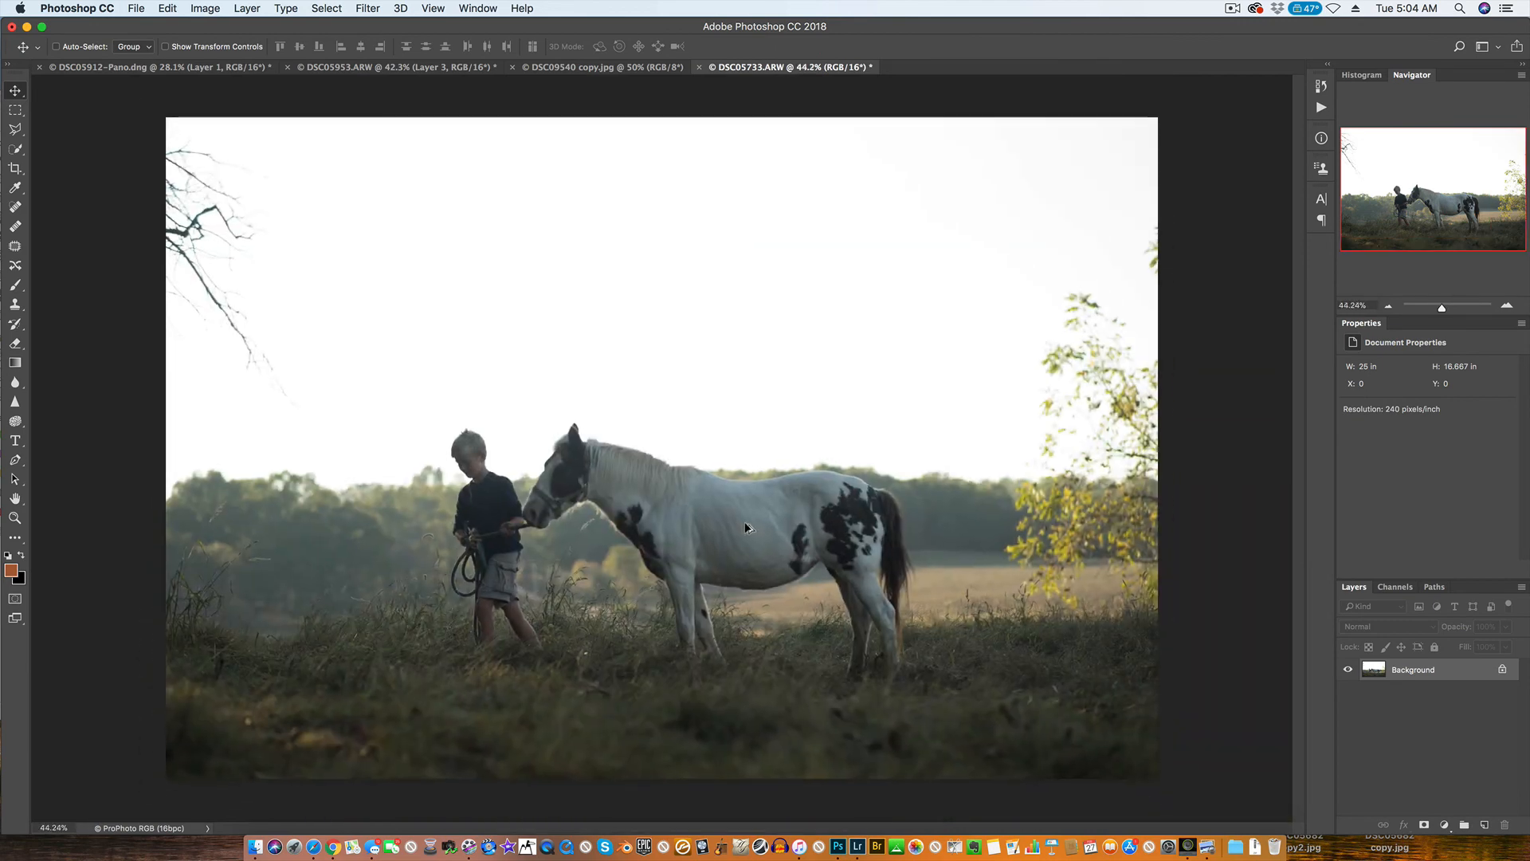
{"action": "scroll", "scroll_direction": "down", "scroll_amount": 3}
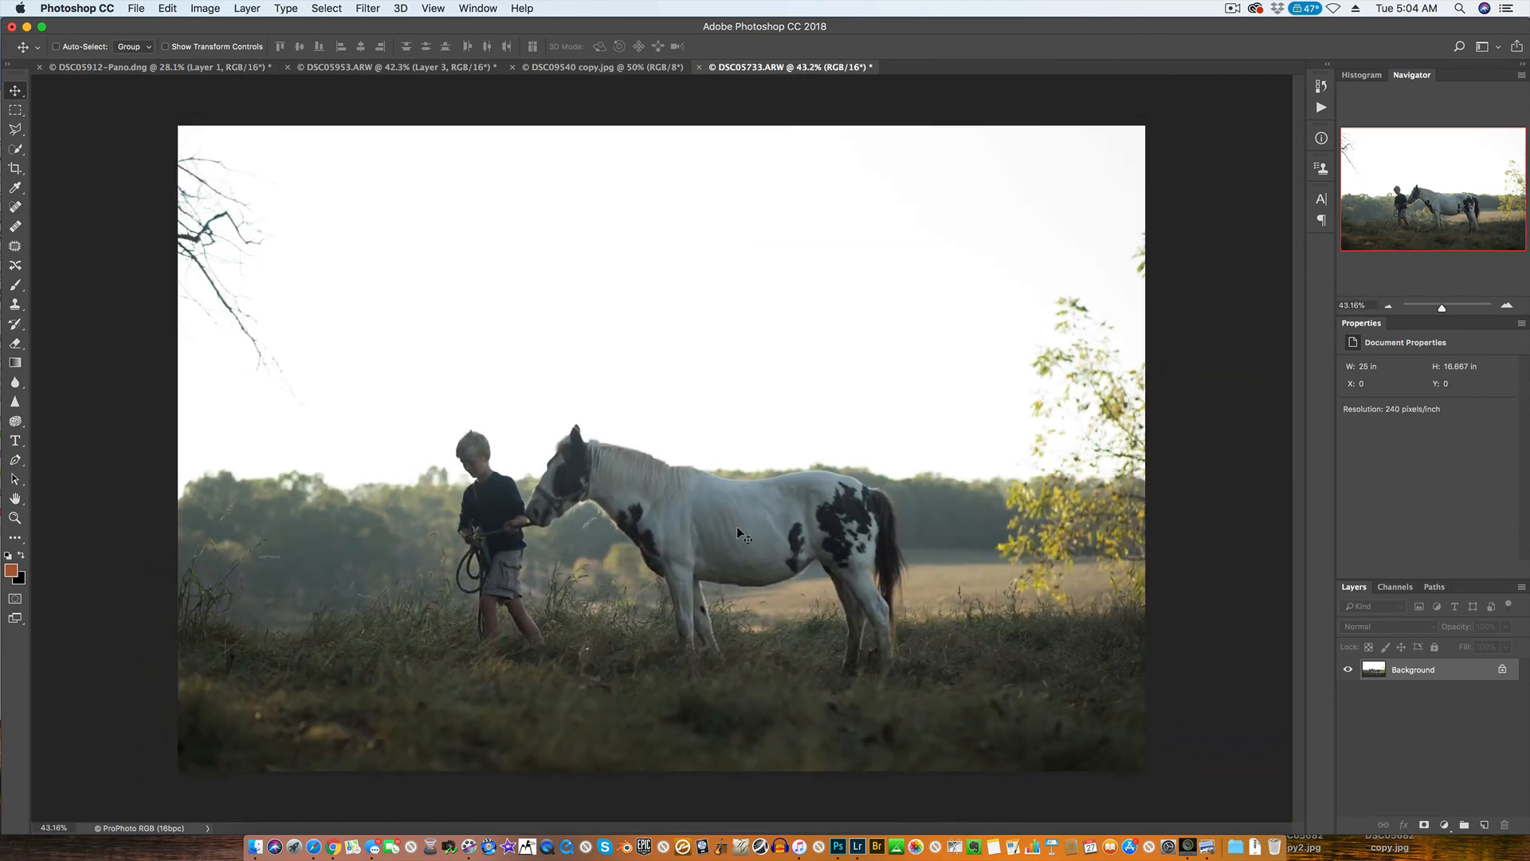
{"action": "mouse_move", "coordinate": [695, 504]}
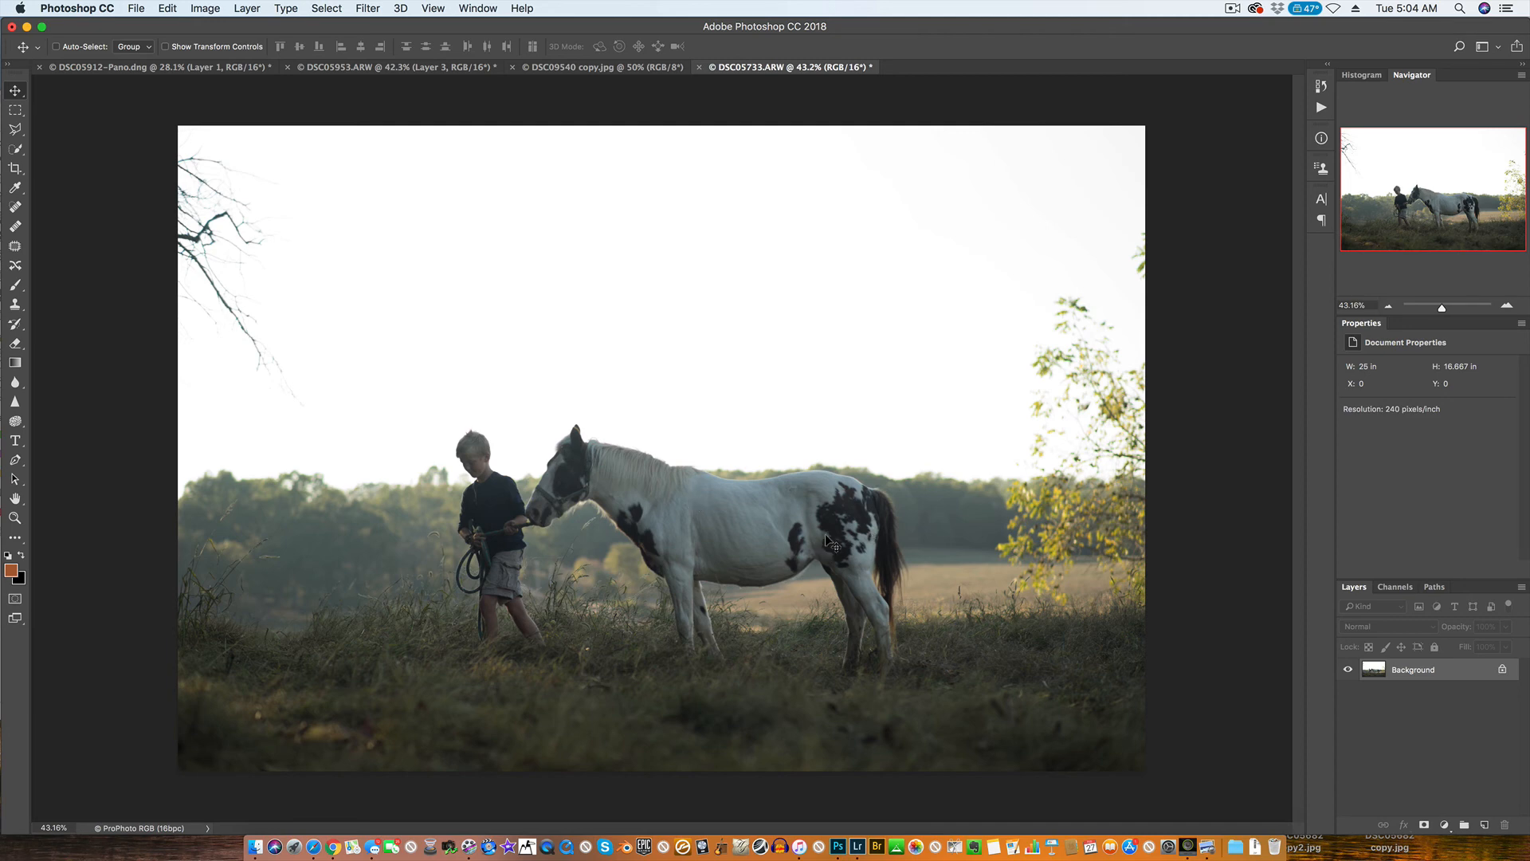
{"action": "mouse_move", "coordinate": [1197, 271]}
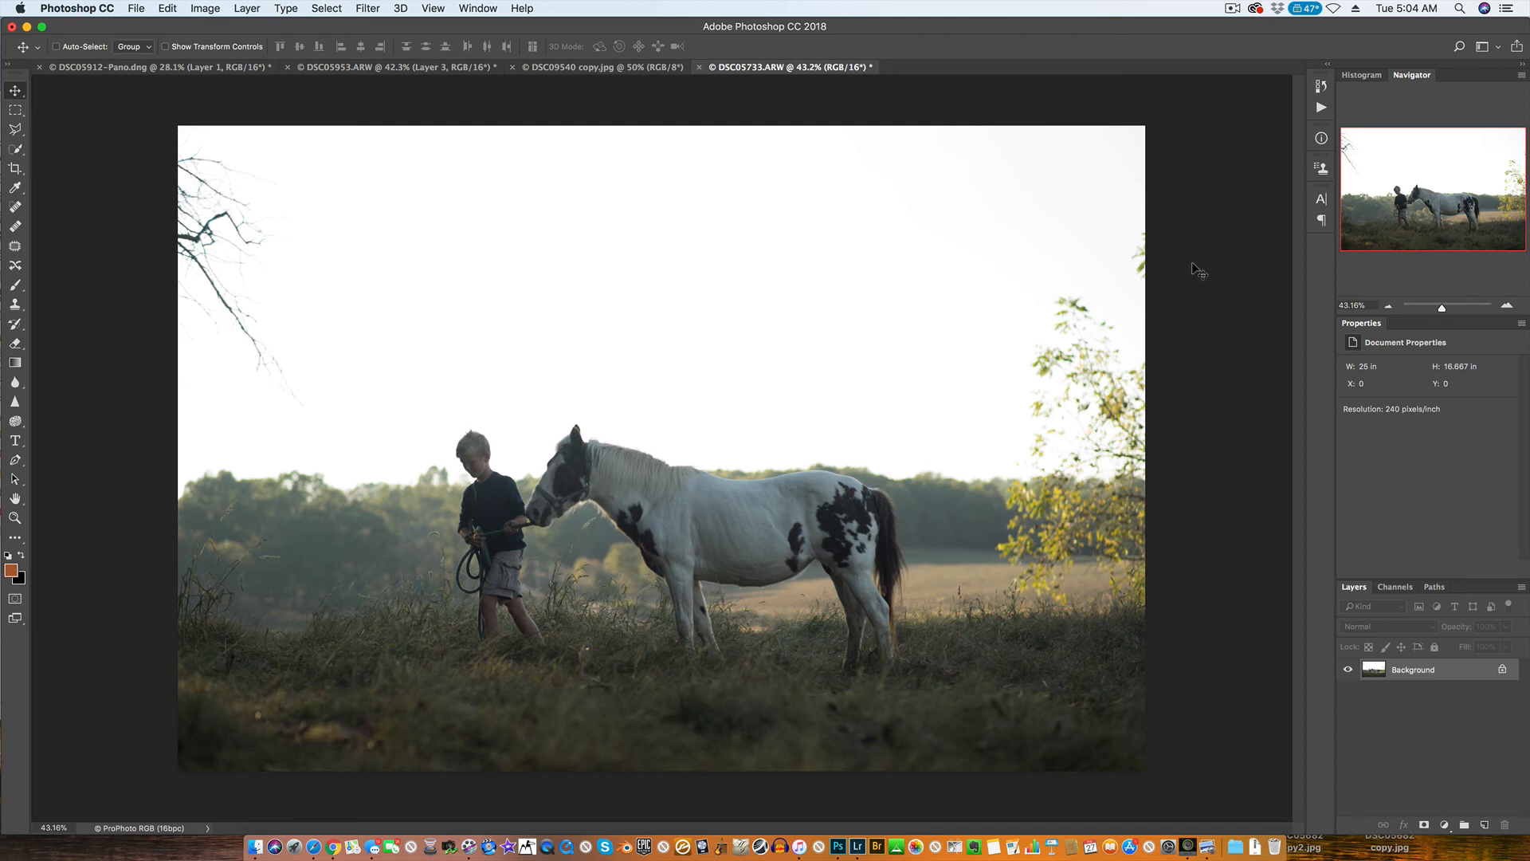